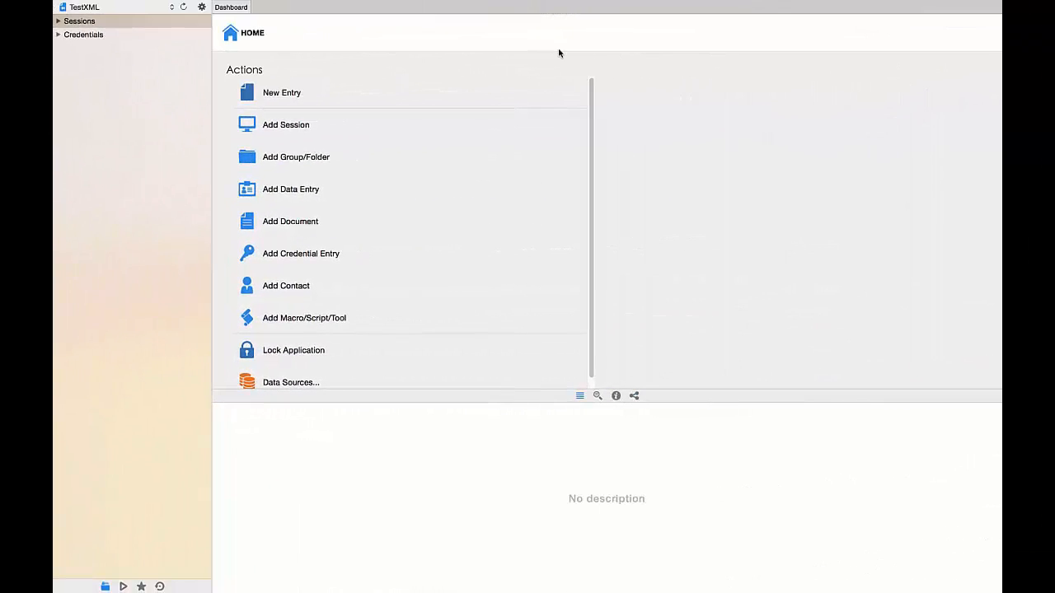
Register the Enterprise Edition with name, email and serial, then confirm
click(310, 13)
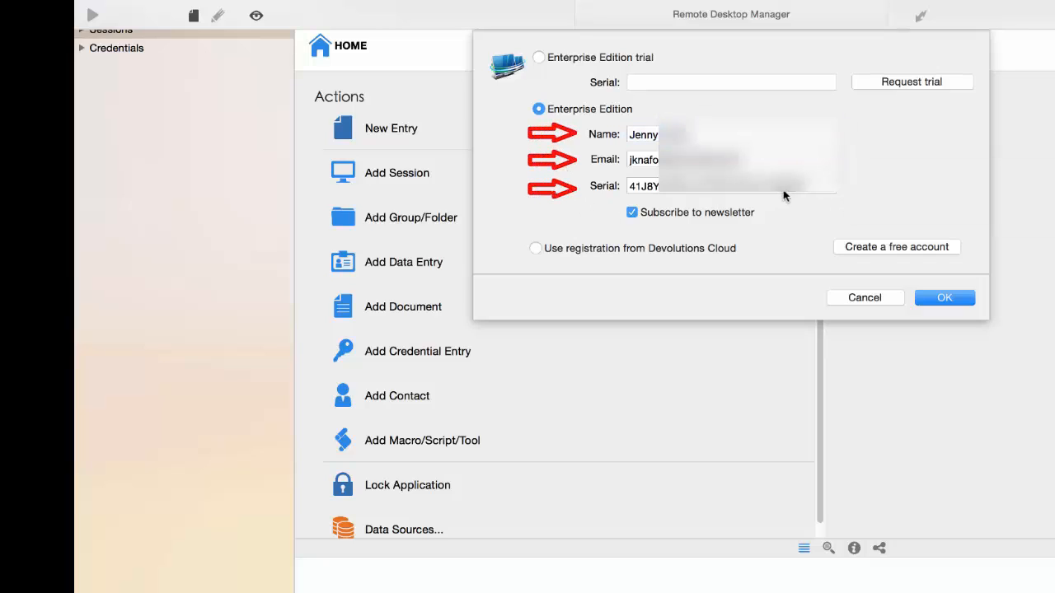
click(733, 185)
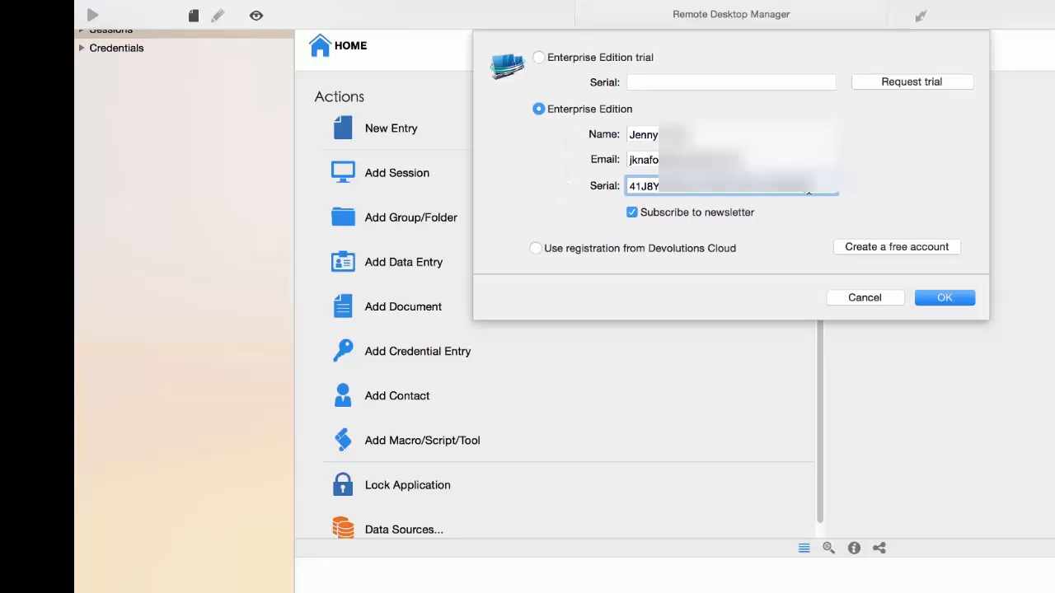
click(944, 297)
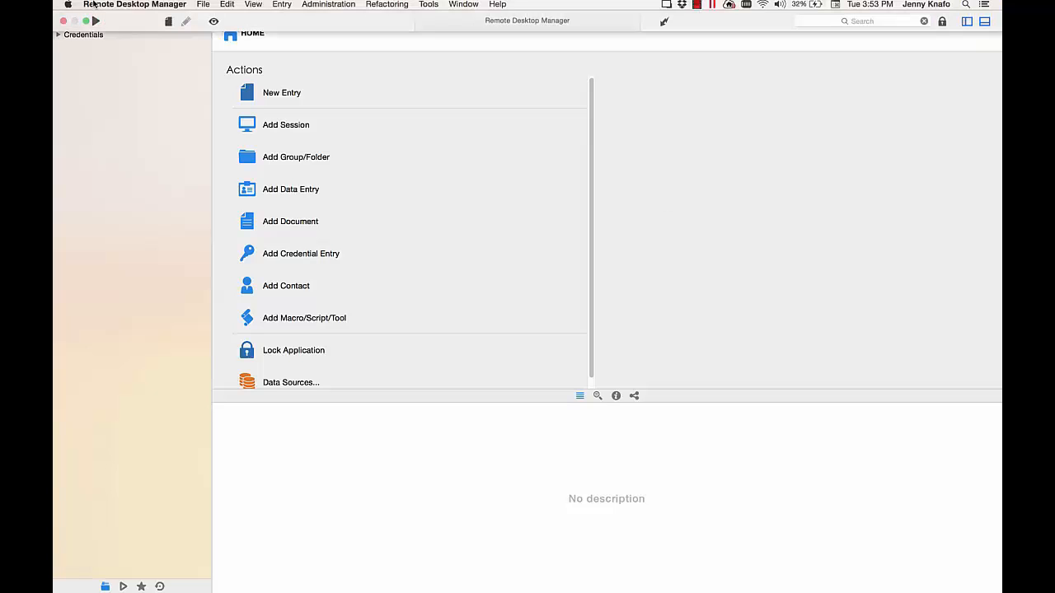
click(135, 4)
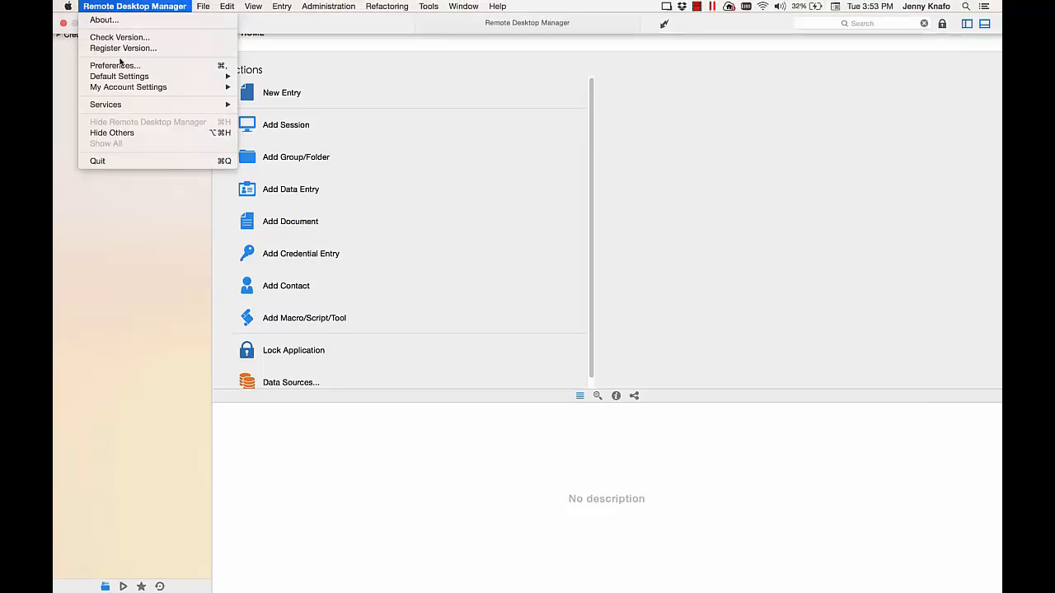
click(115, 66)
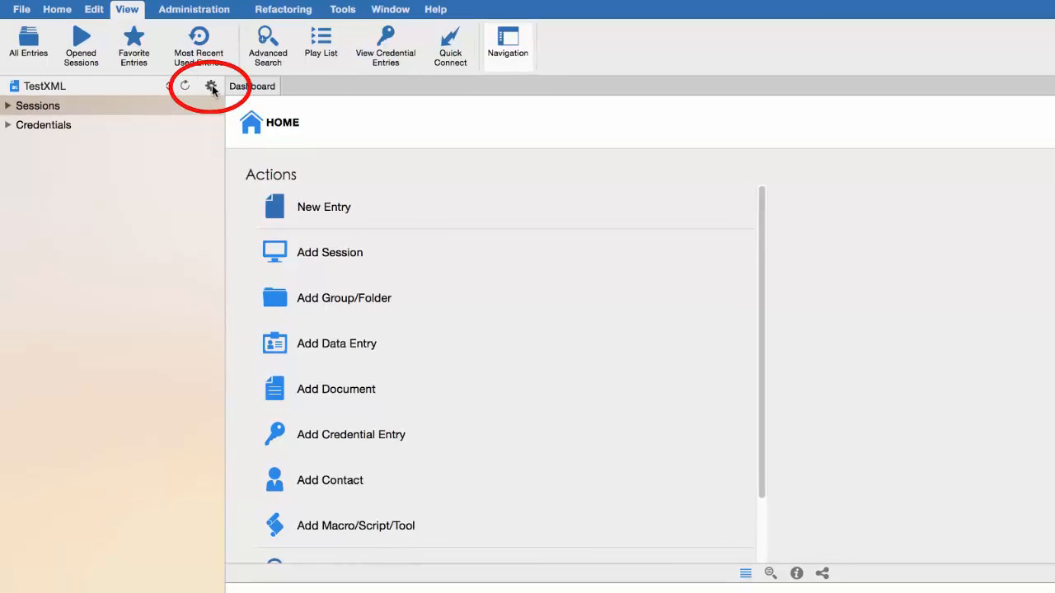
Add a new data source of type Devolutions Online Drive from the Individual list
click(211, 86)
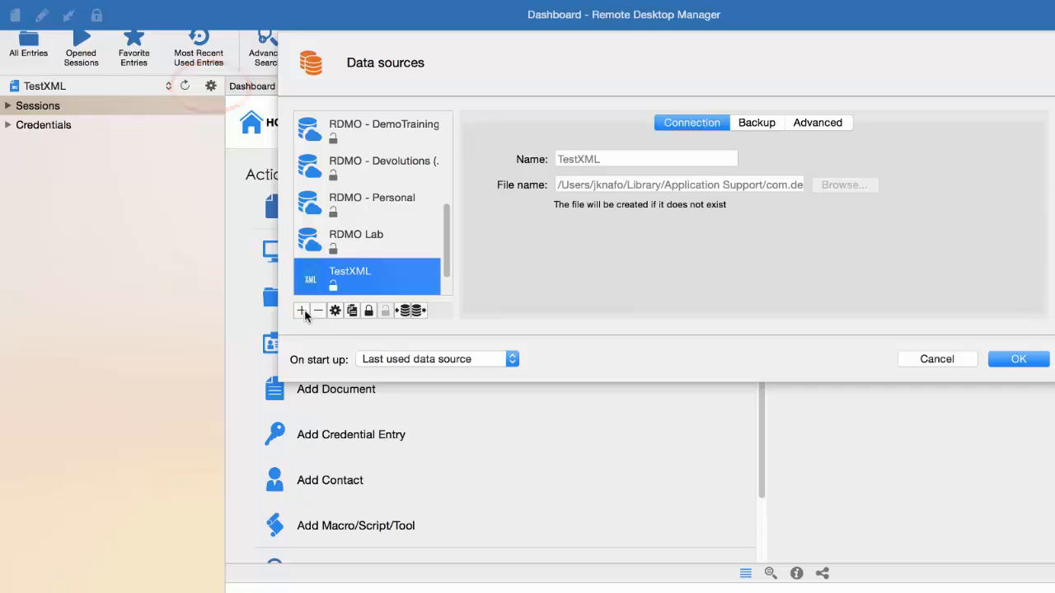
click(300, 310)
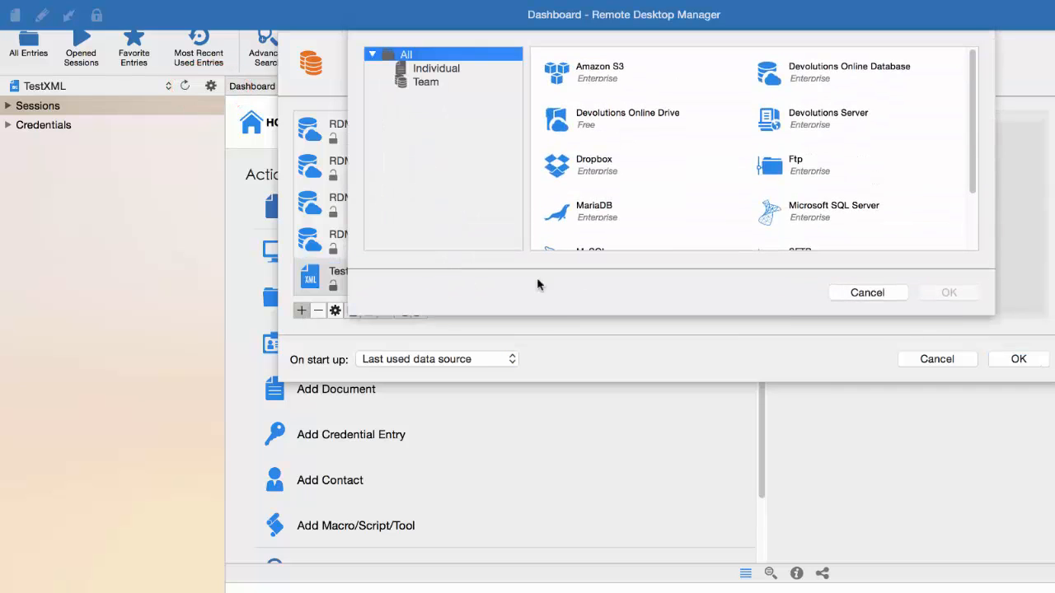
mouse_move(435, 89)
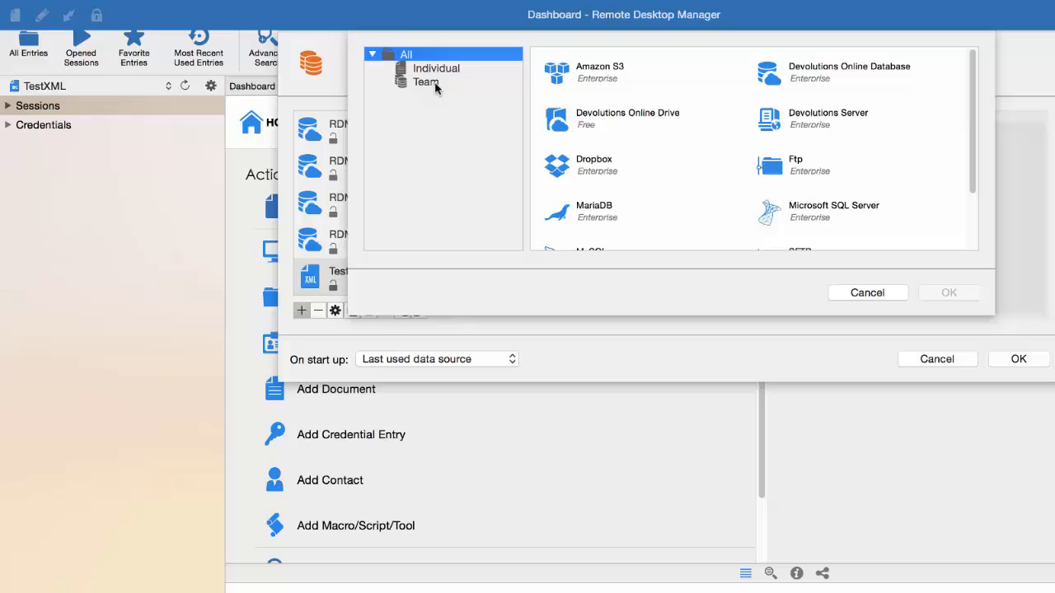
click(422, 83)
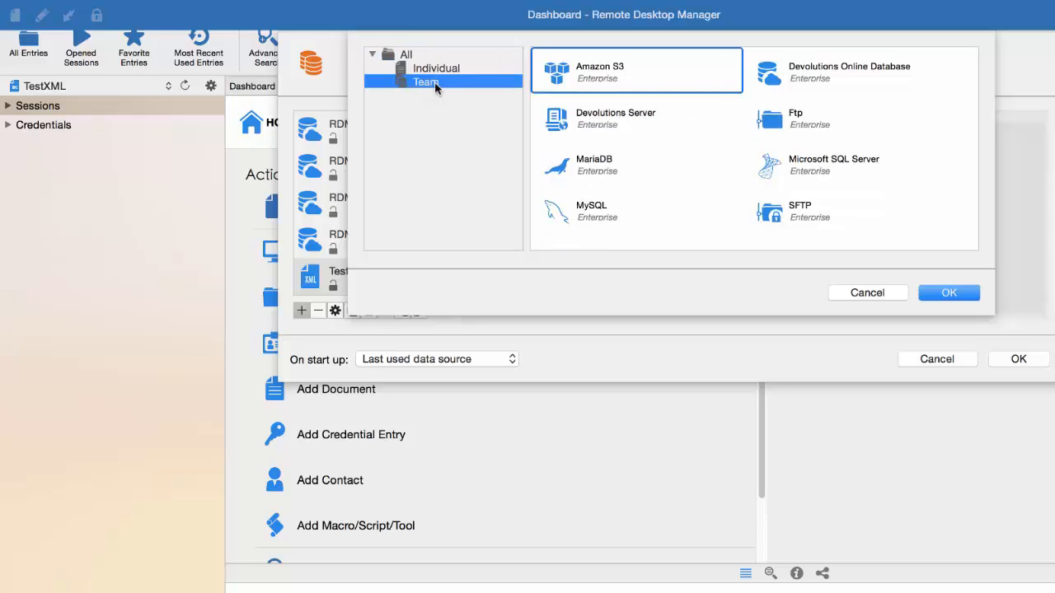
click(442, 67)
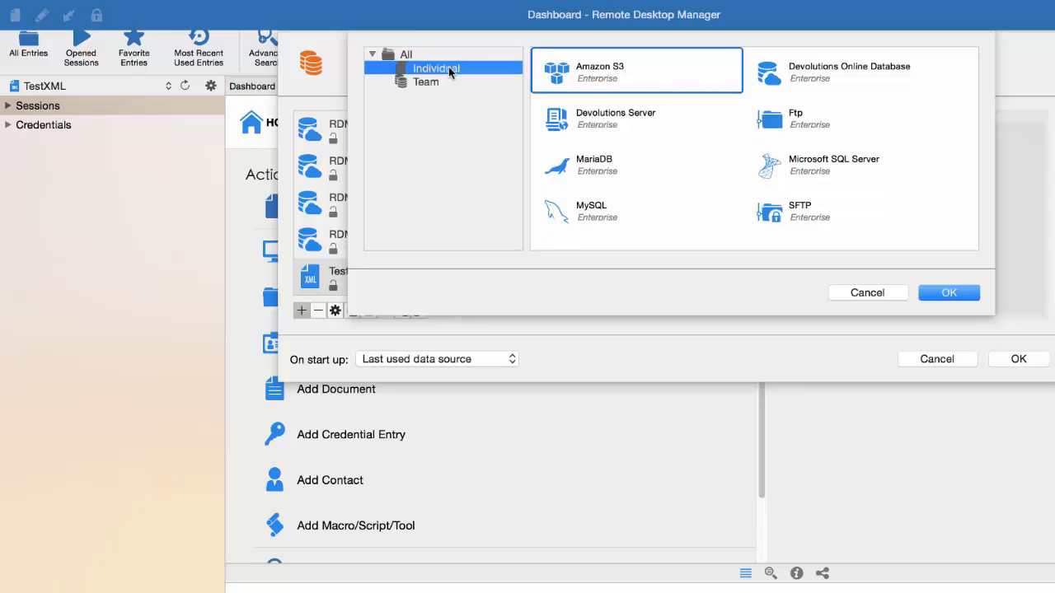
click(440, 68)
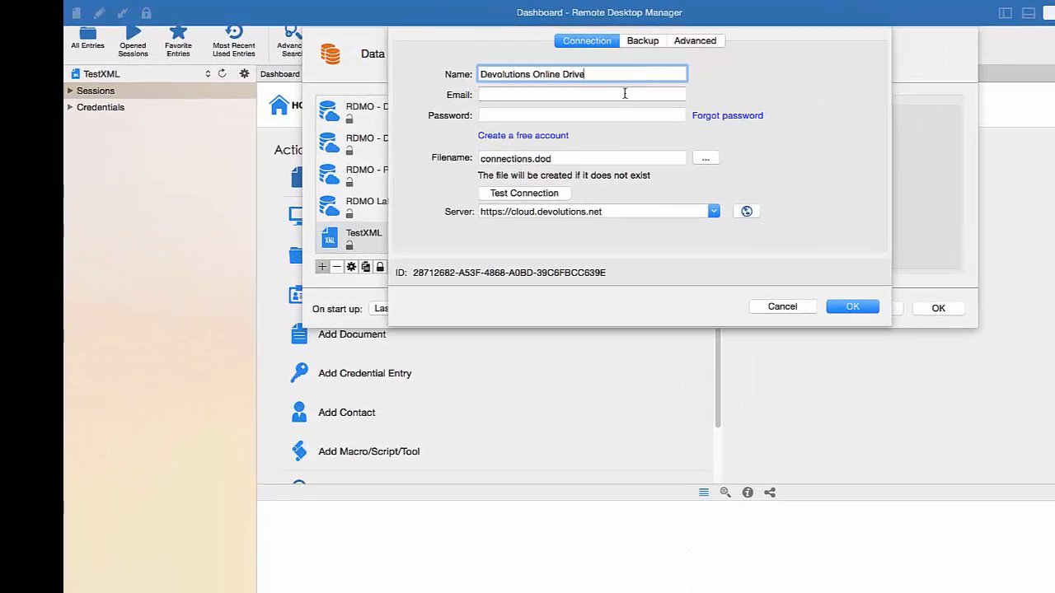
Enter the account email on the Connection form and dismiss the online sign-up form
click(581, 94)
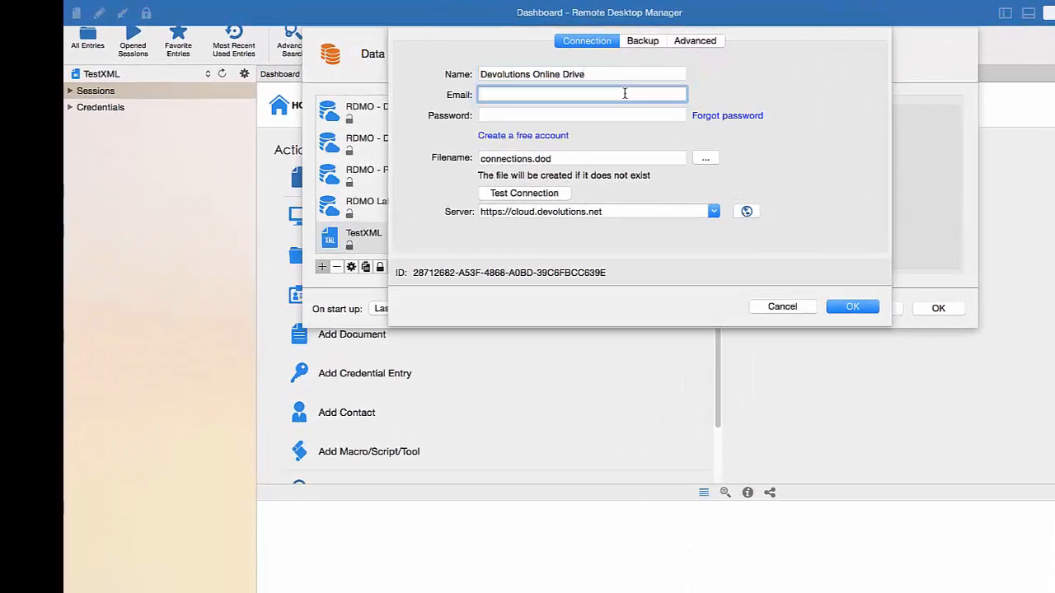
text(•••••)
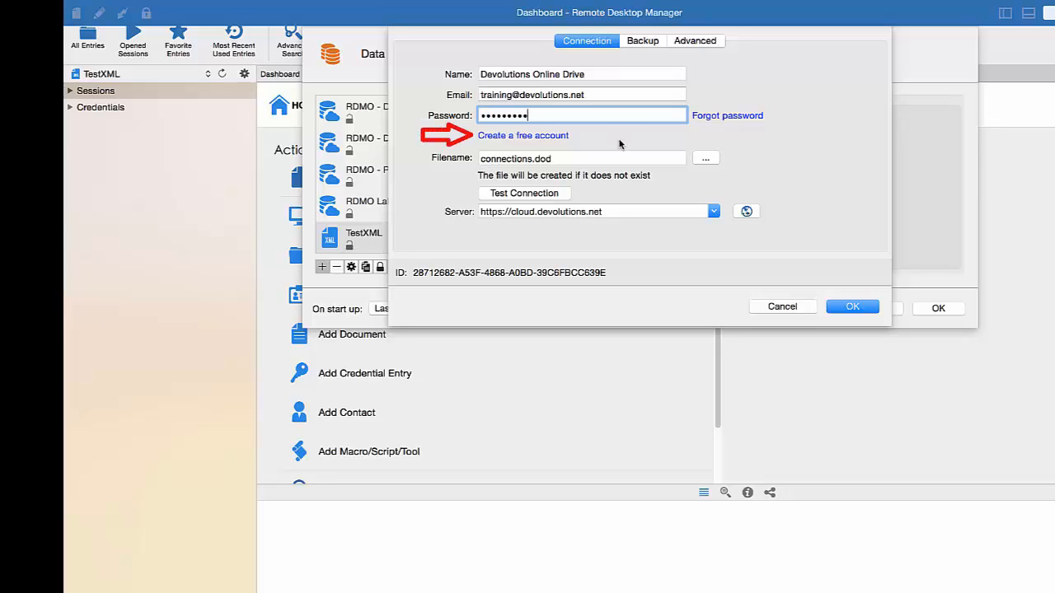
mouse_move(553, 139)
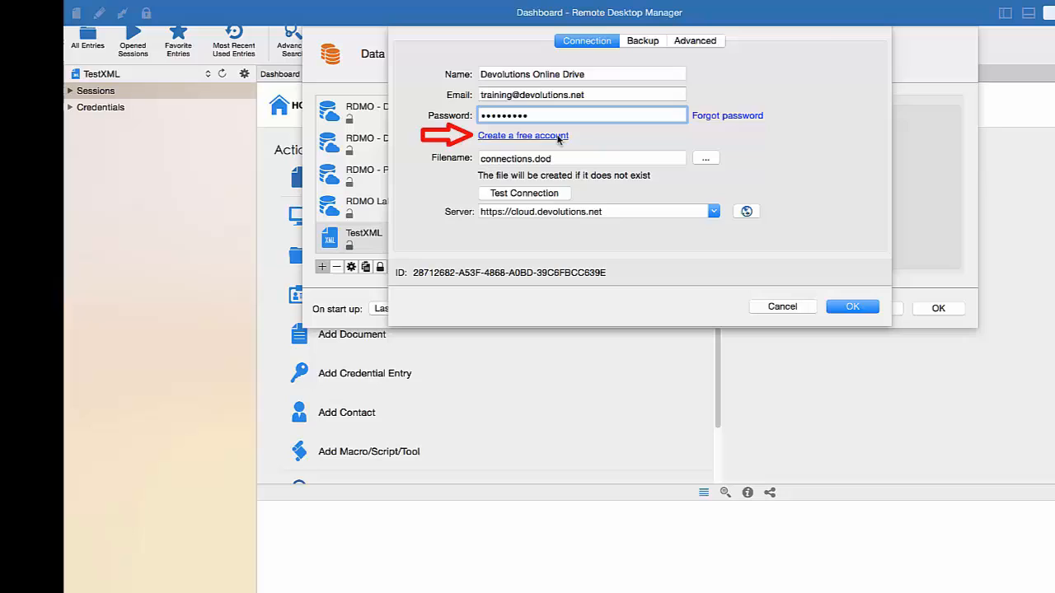
click(521, 135)
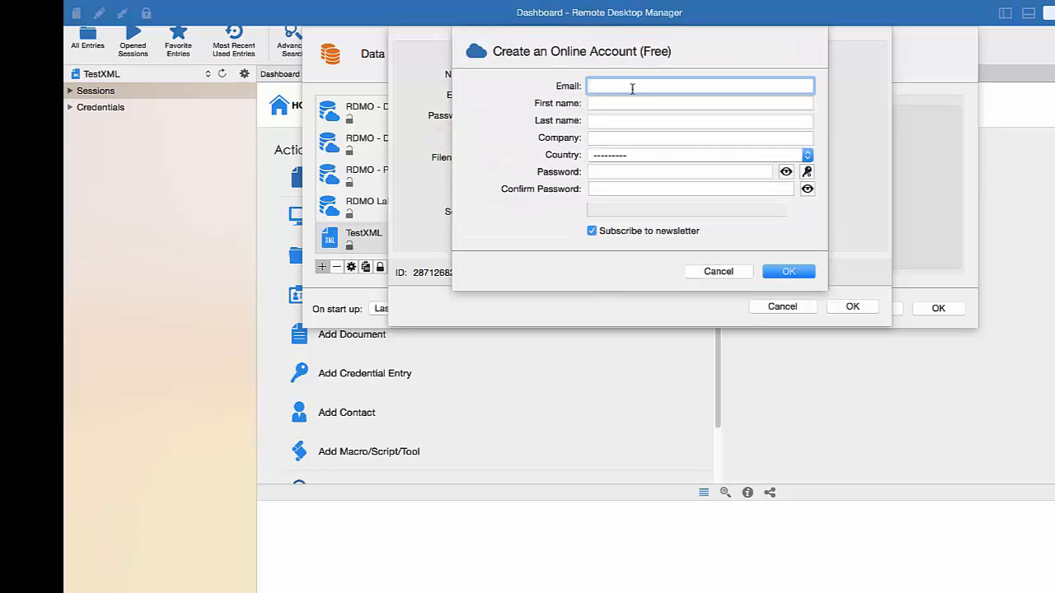
mouse_move(649, 185)
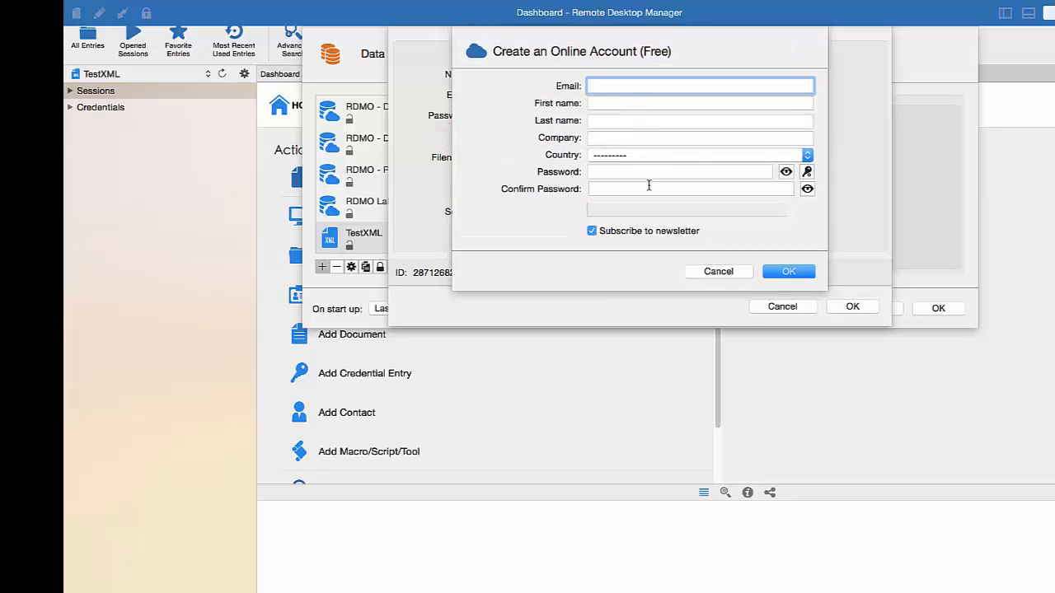
click(719, 270)
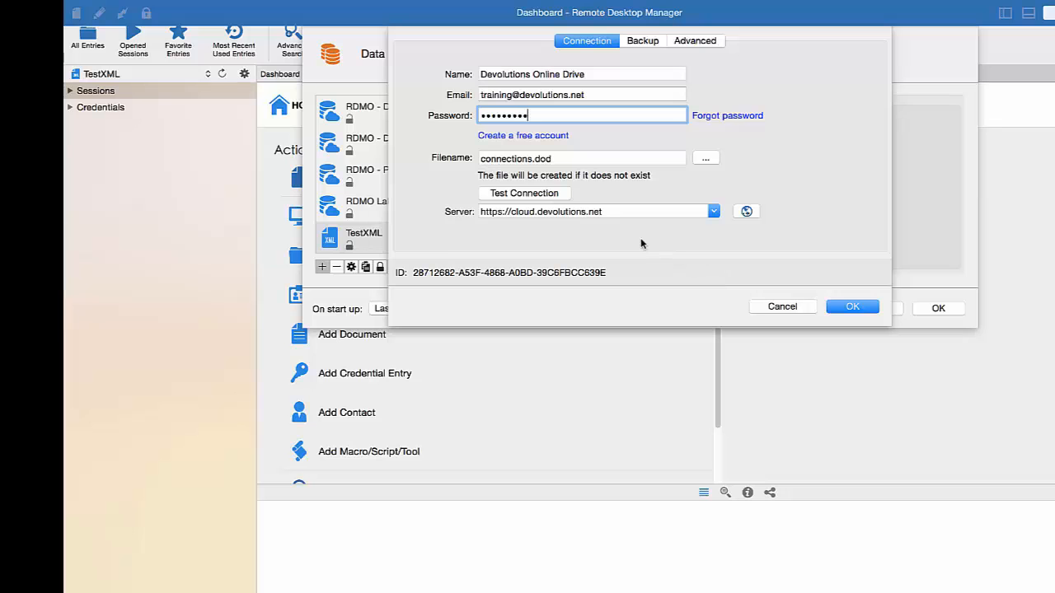
Test the connection to the online drive successfully and save the data source
click(524, 193)
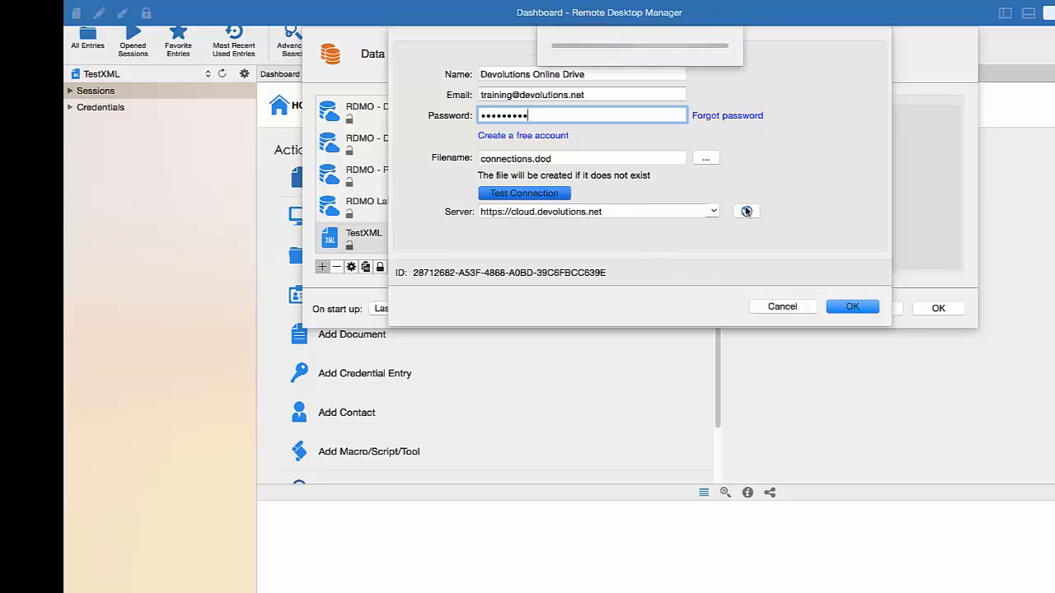
click(524, 193)
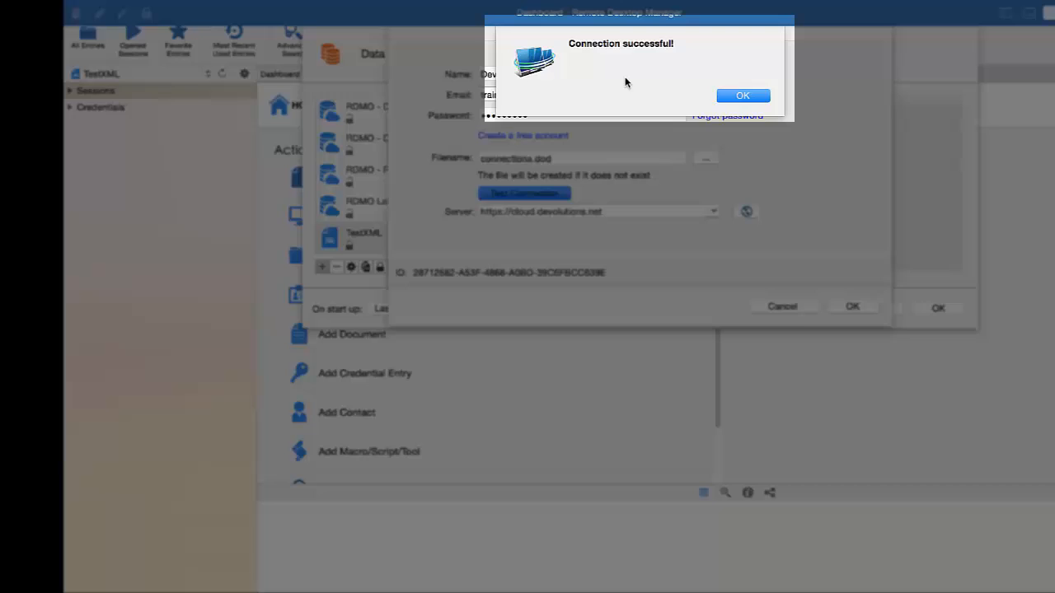
click(742, 95)
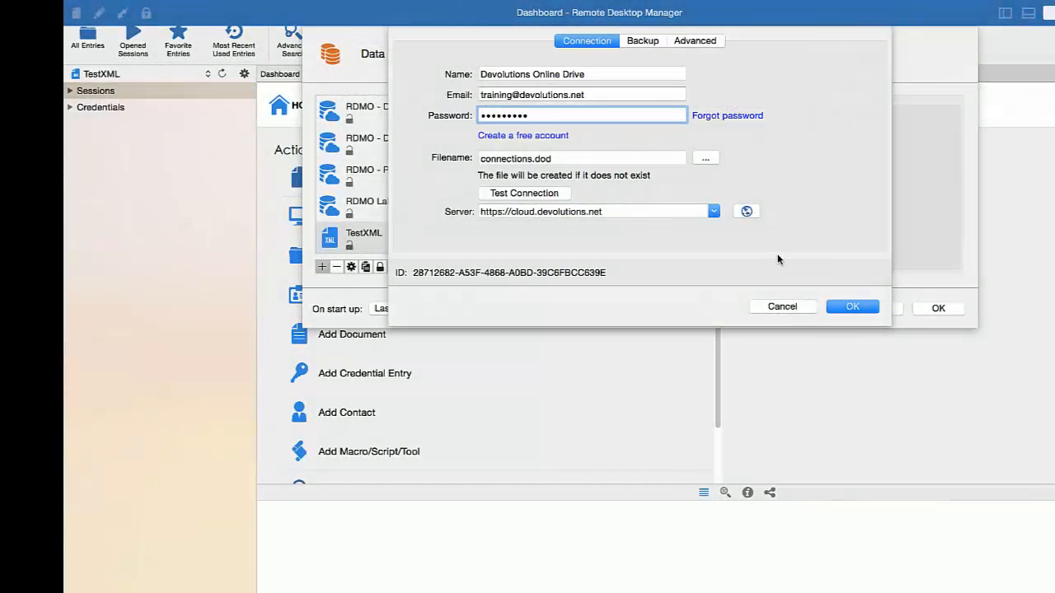
mouse_move(831, 297)
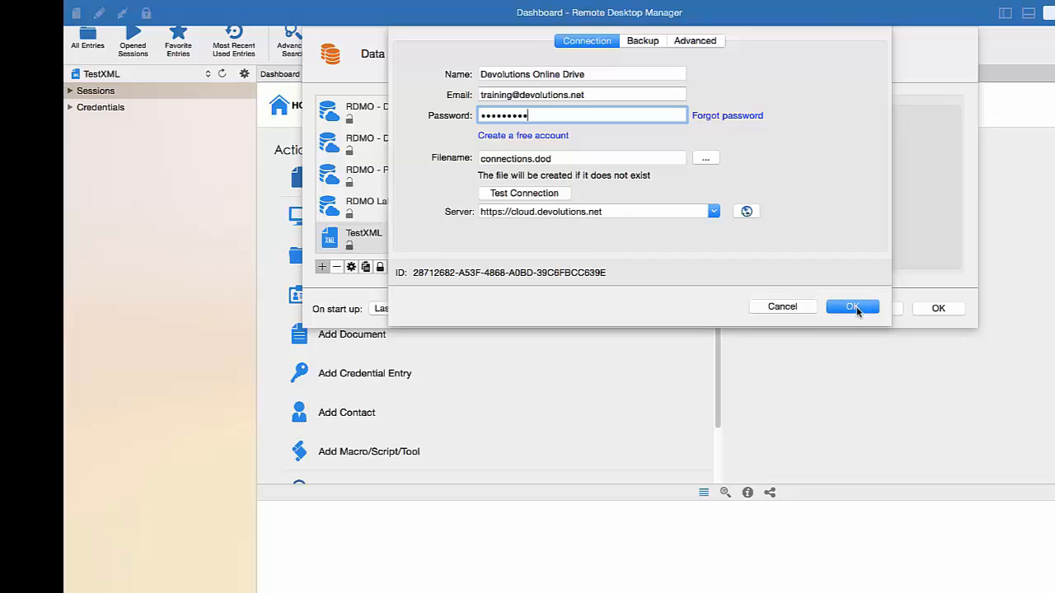
click(852, 307)
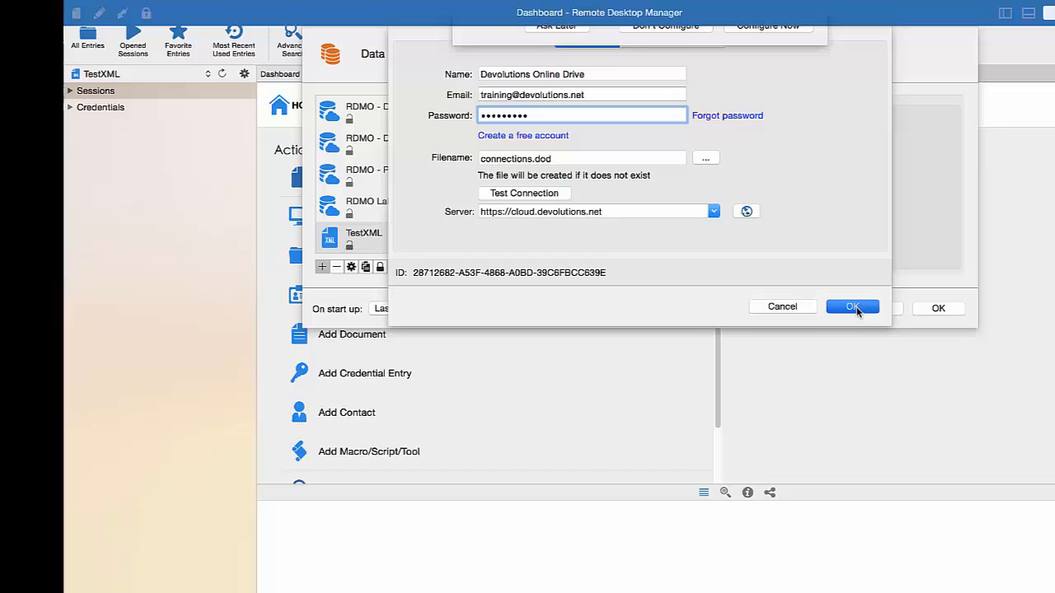
click(852, 306)
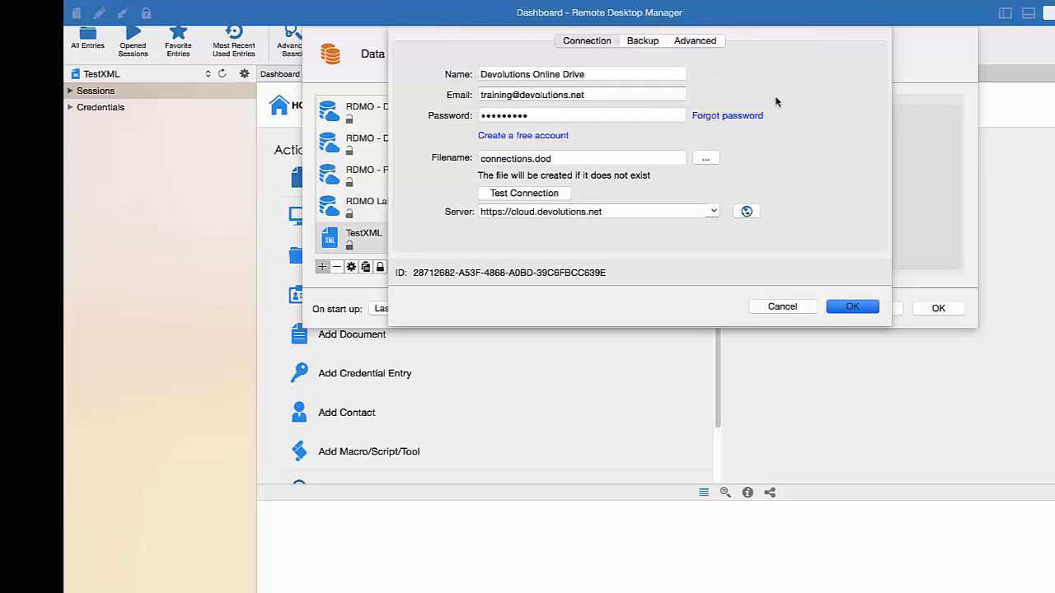
Set the data source's backup mode to Online Backup
click(643, 40)
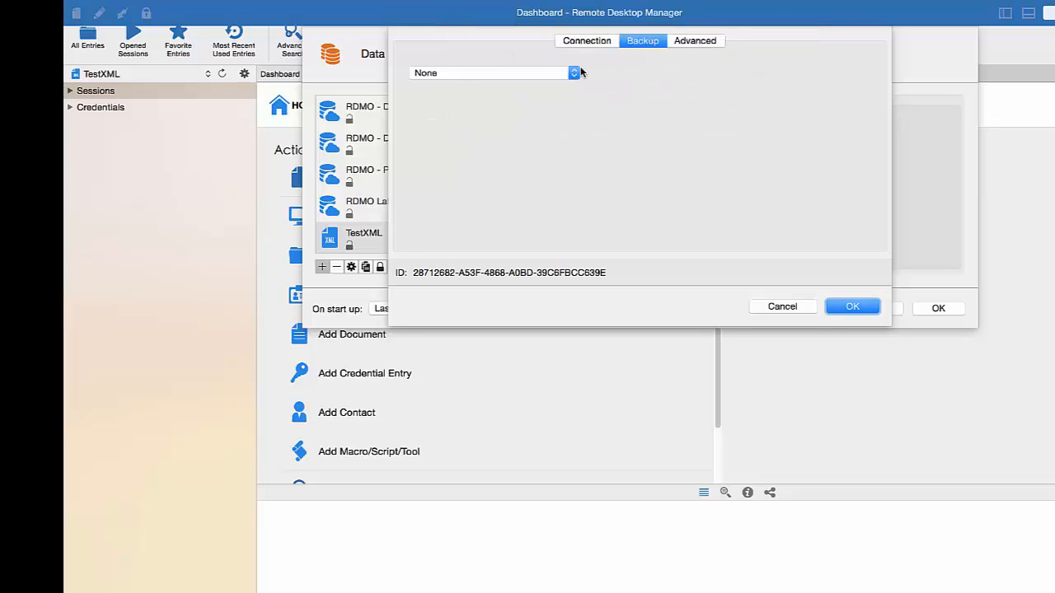
click(568, 72)
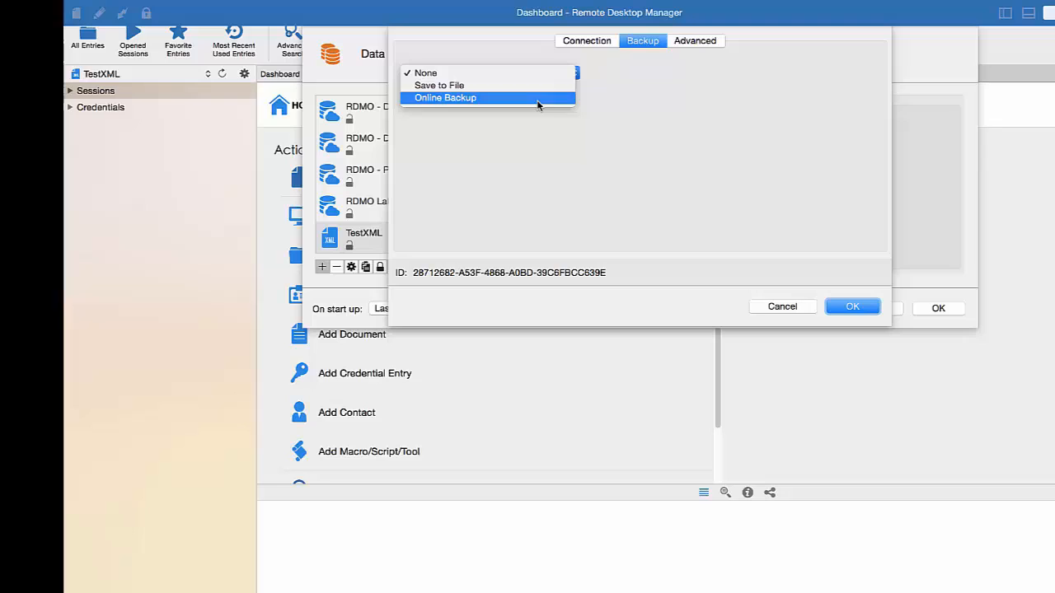
click(452, 97)
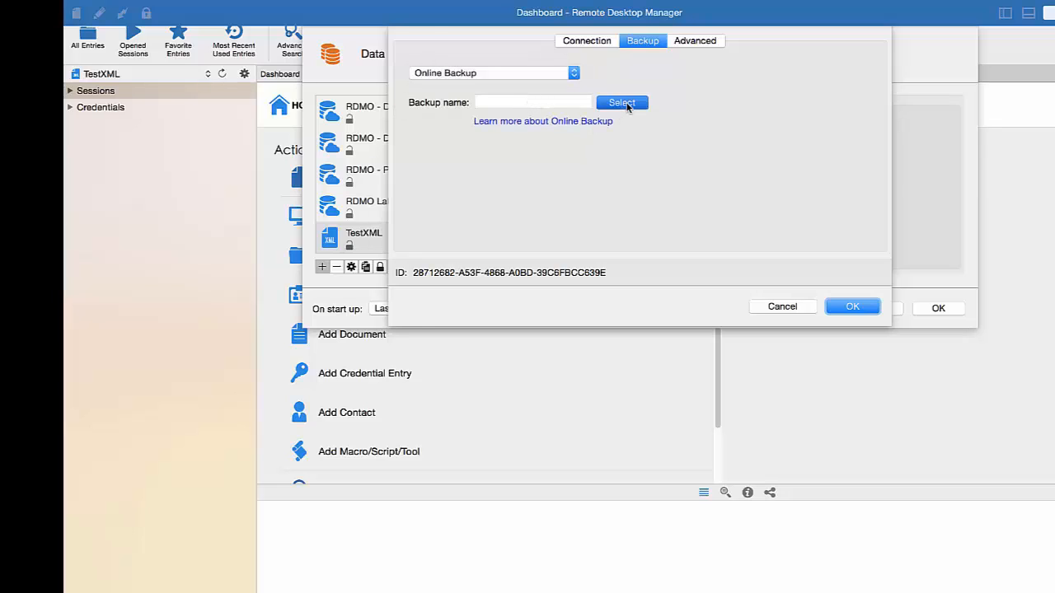
Create and select a new online backup named DevolutionsDrive, then confirm the settings
click(621, 102)
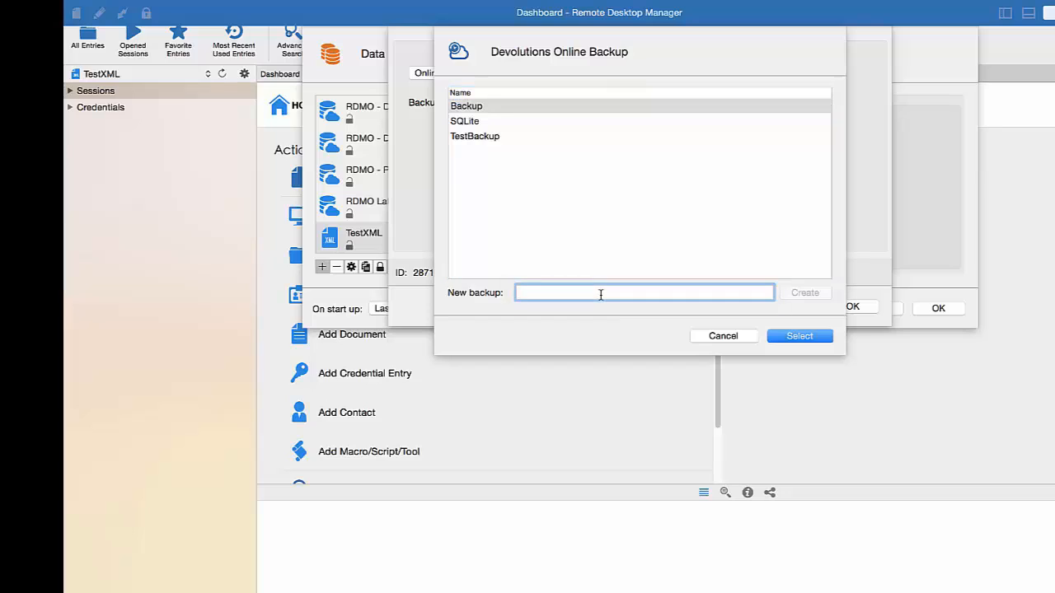
text(DevolutionsD)
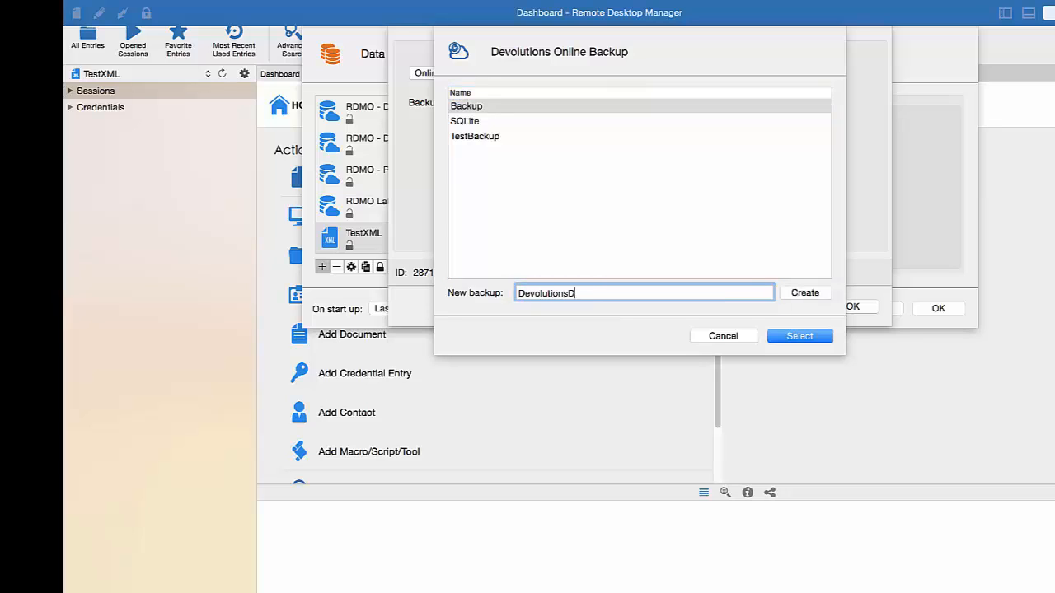
text(rid)
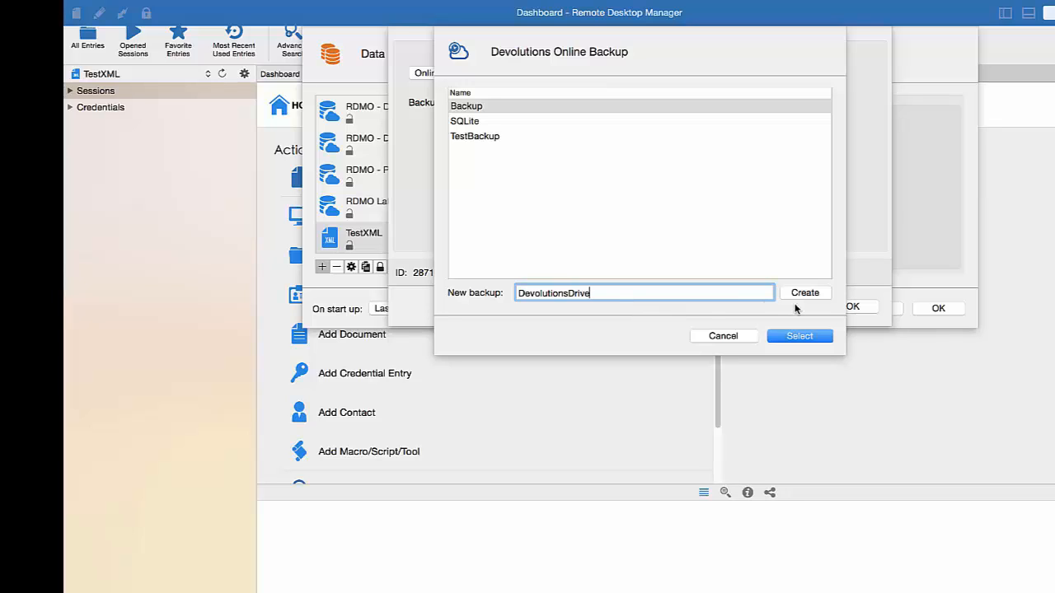
click(800, 337)
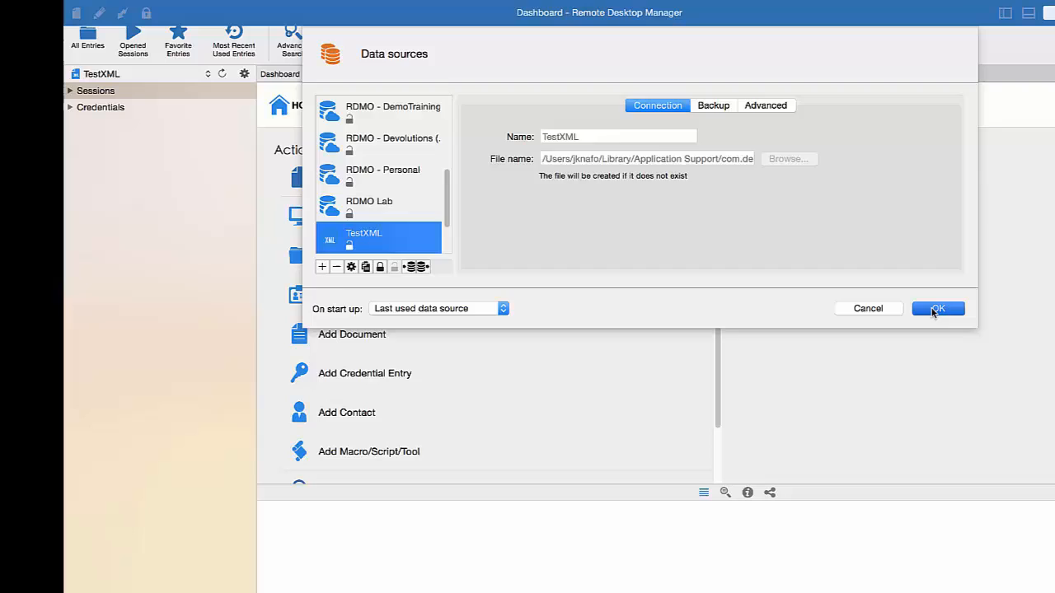
click(939, 308)
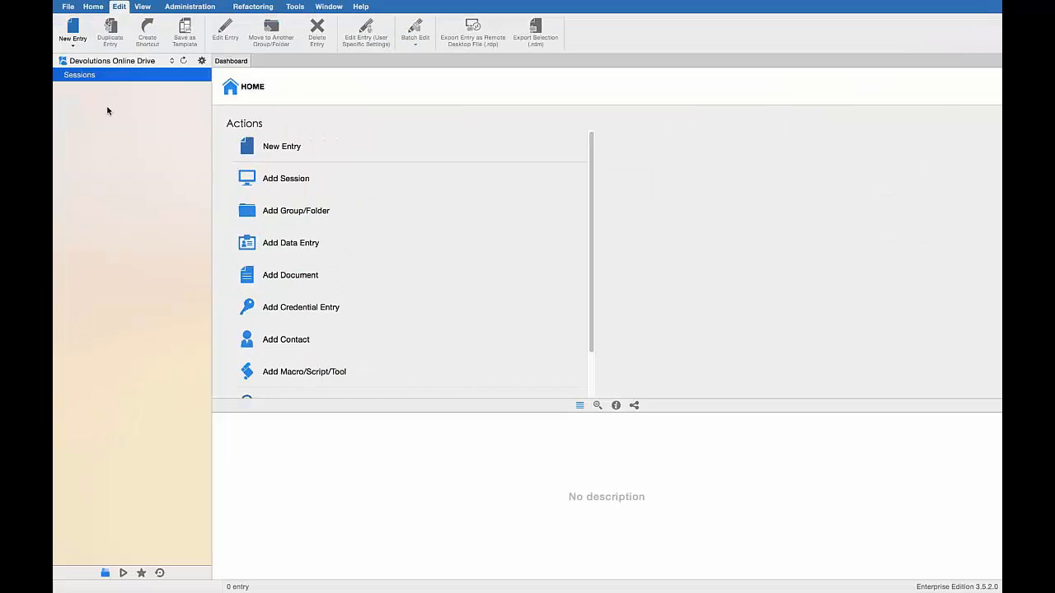
right_click(79, 76)
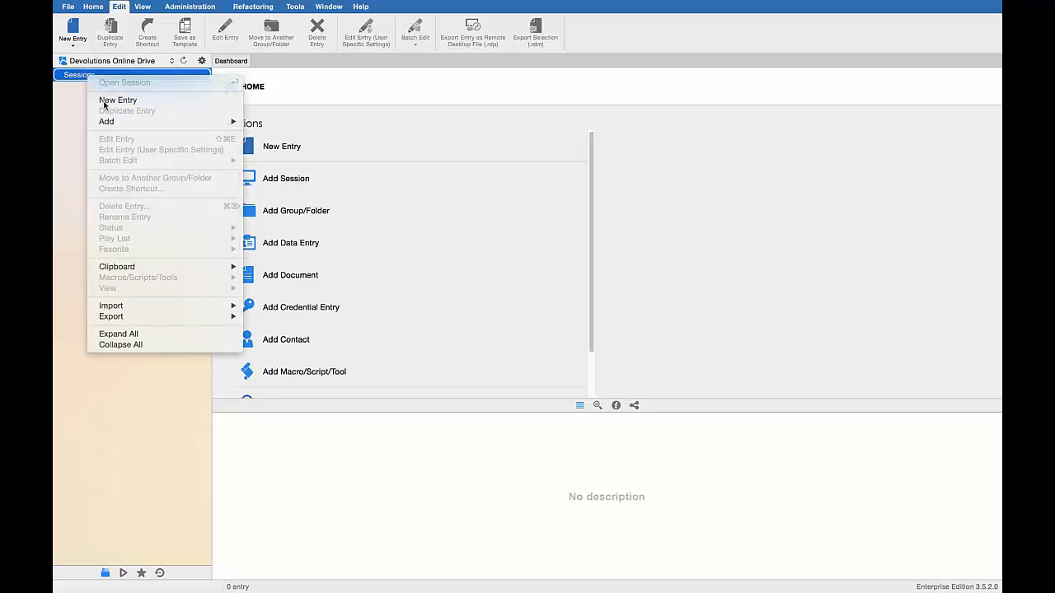
click(118, 100)
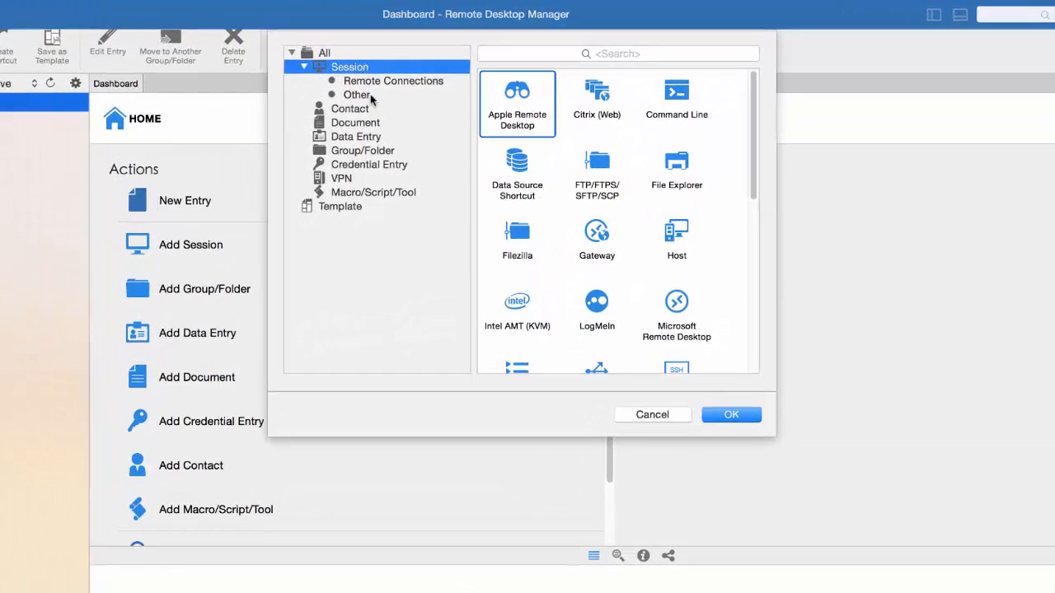
click(353, 122)
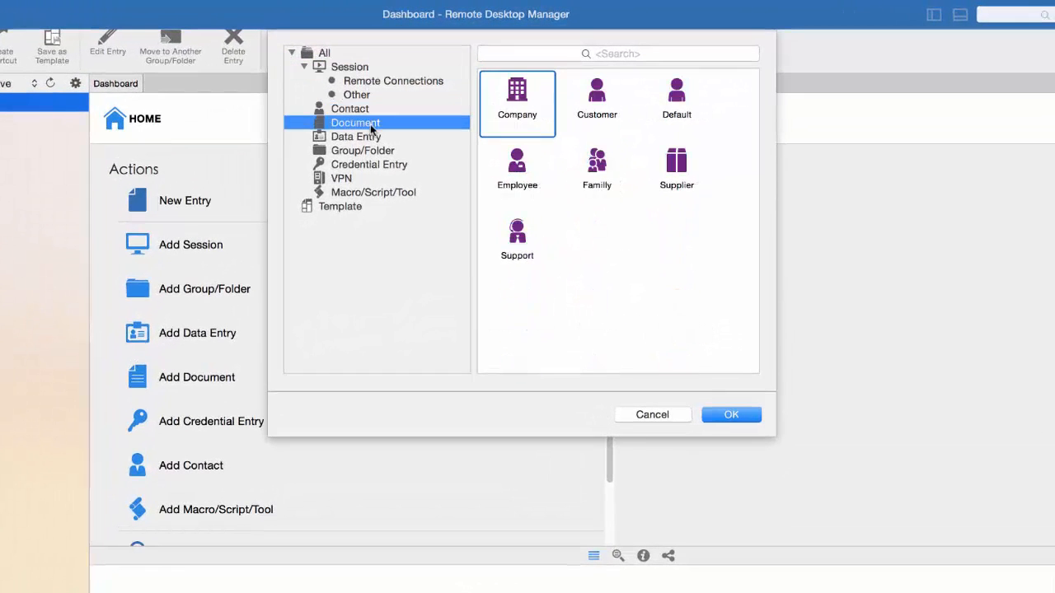
click(363, 150)
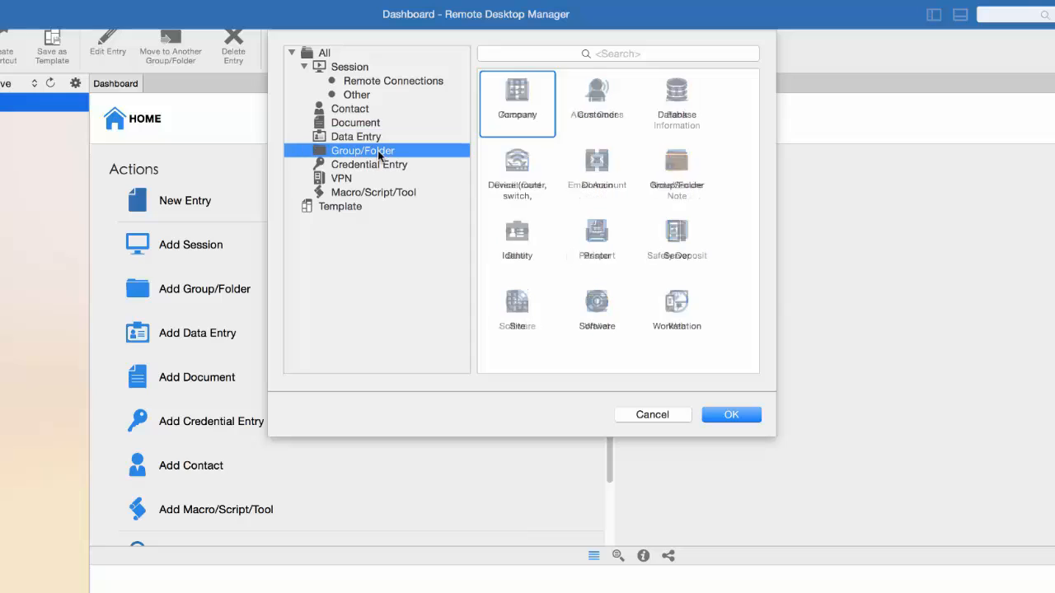
click(369, 165)
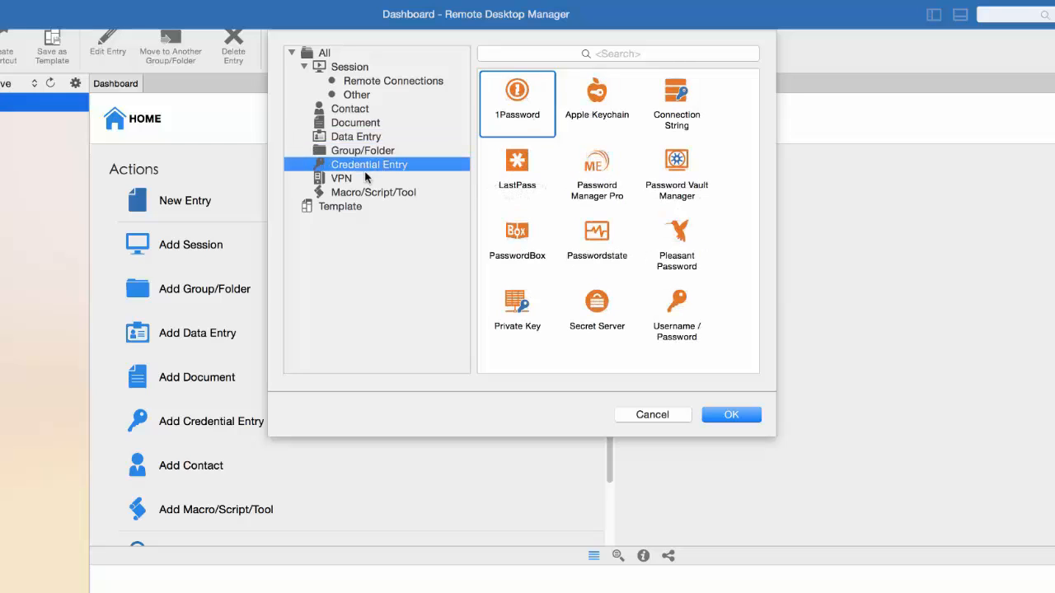
click(376, 191)
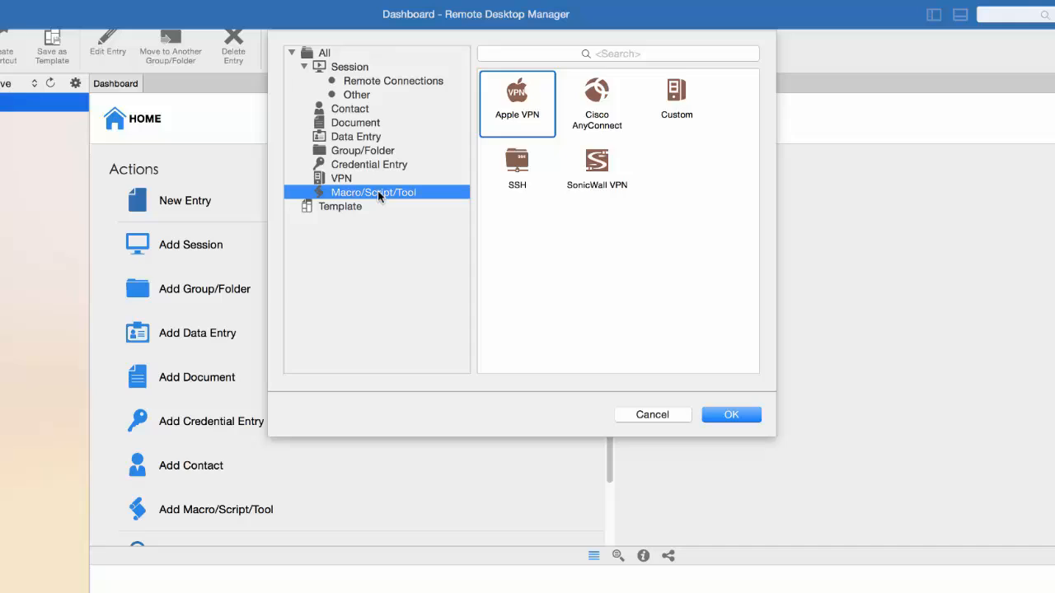
click(376, 191)
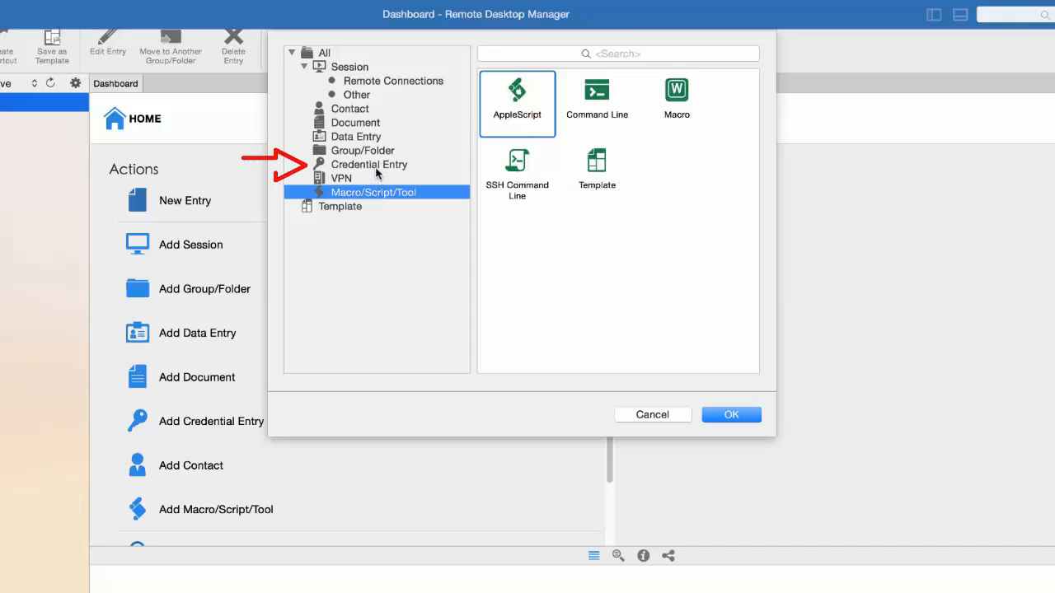
click(369, 165)
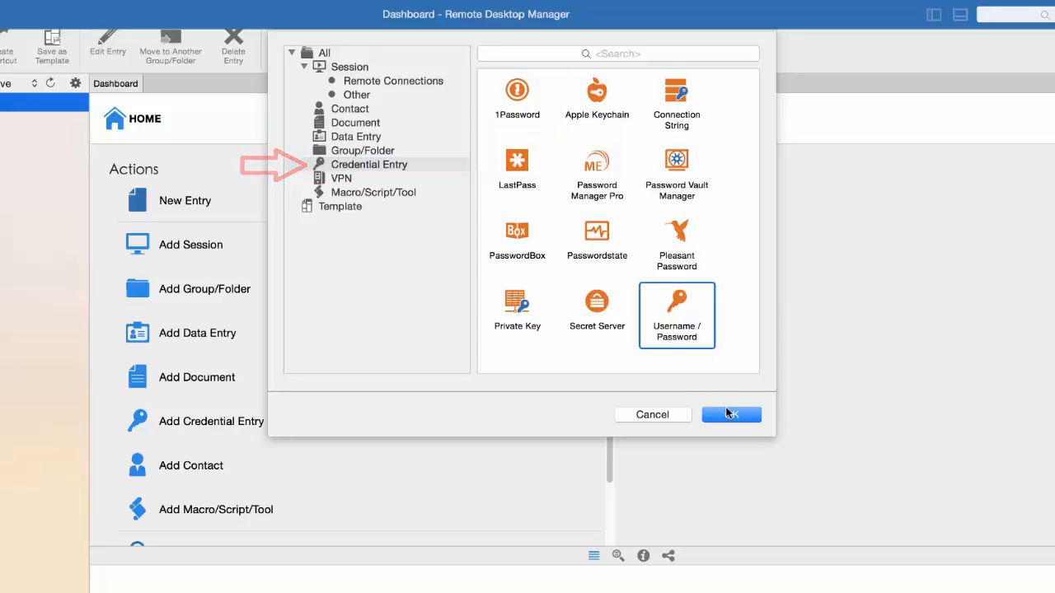
click(731, 415)
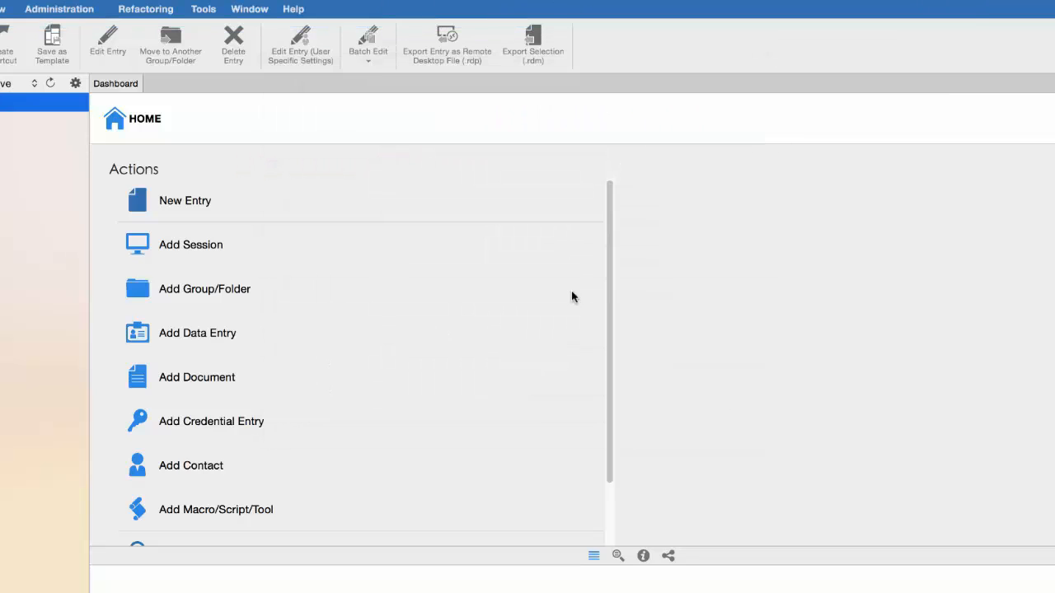
click(211, 422)
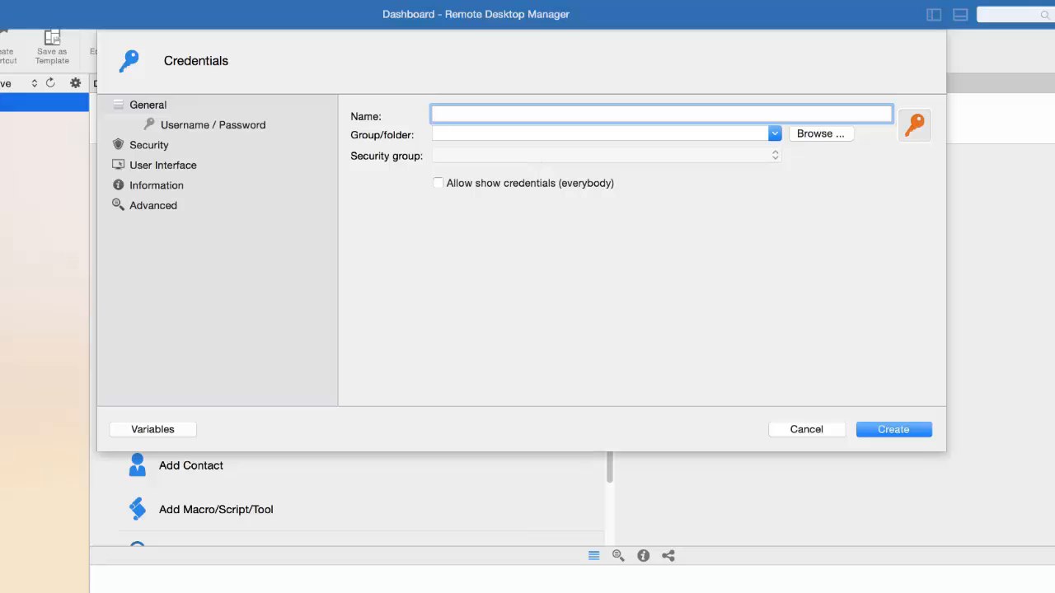
click(213, 125)
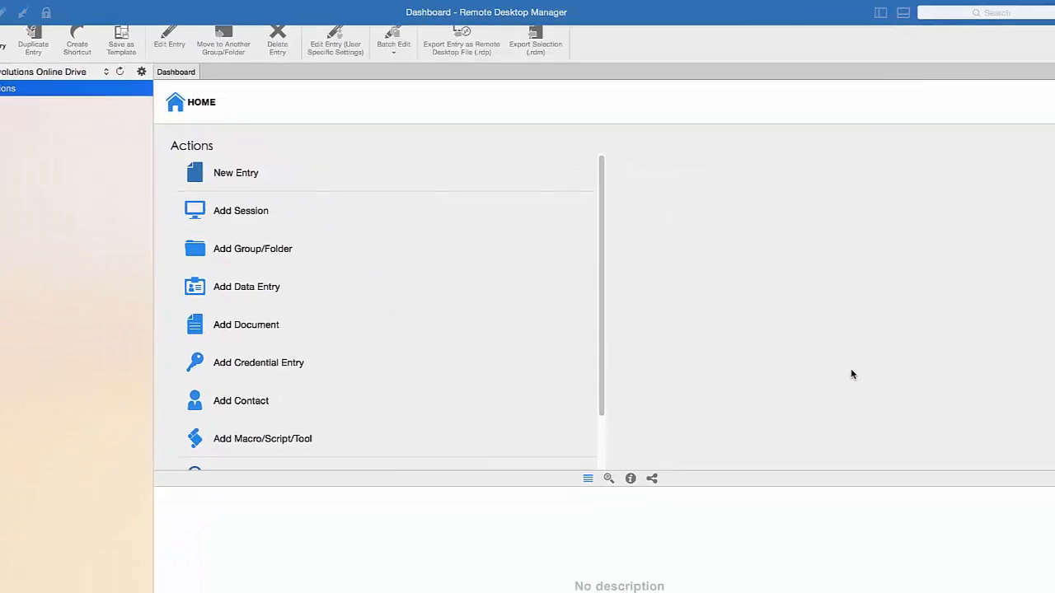
right_click(25, 84)
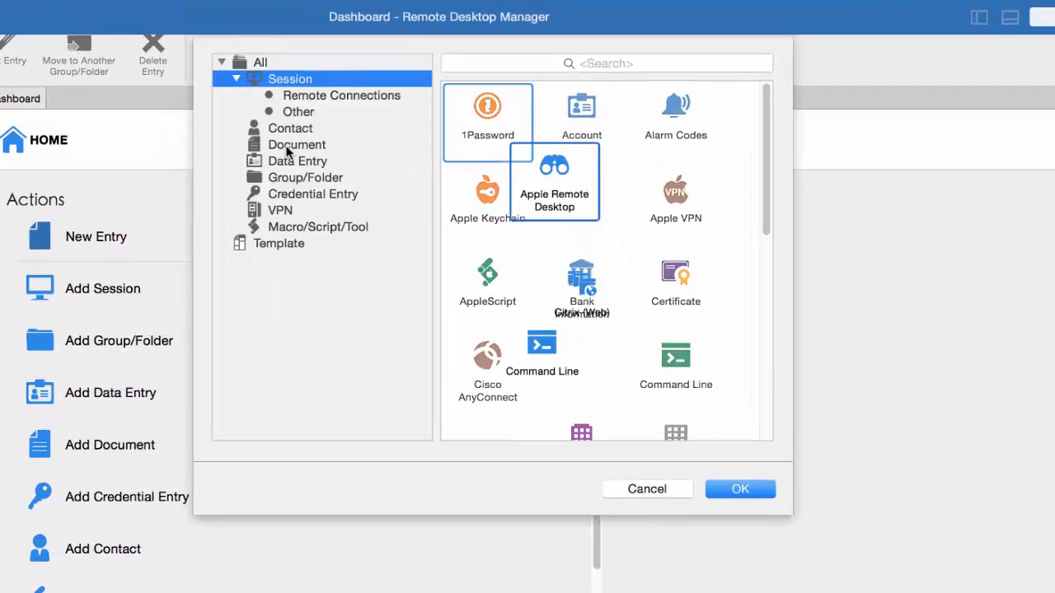
click(343, 96)
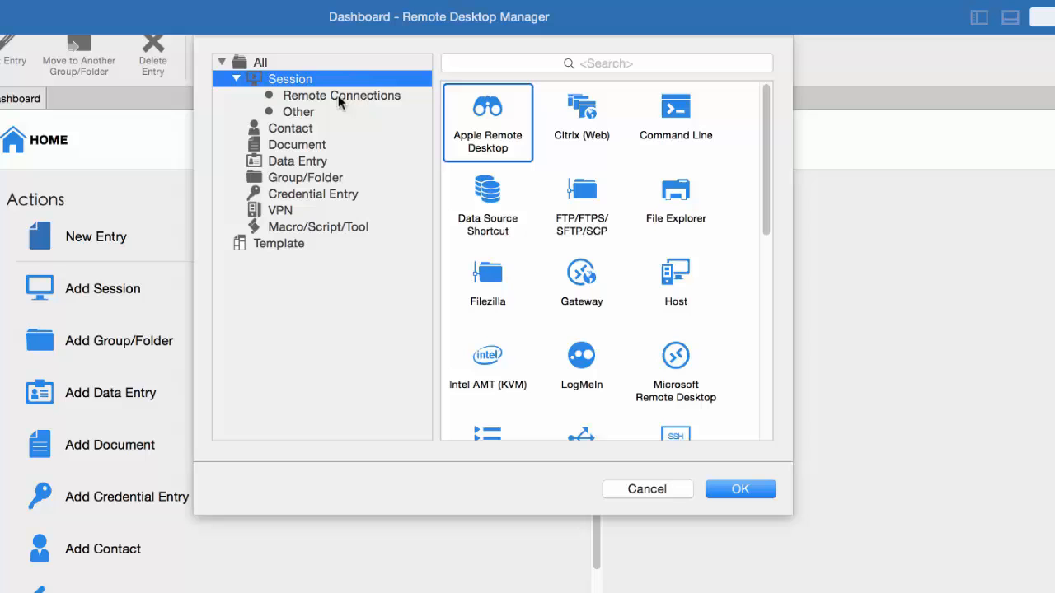
click(675, 363)
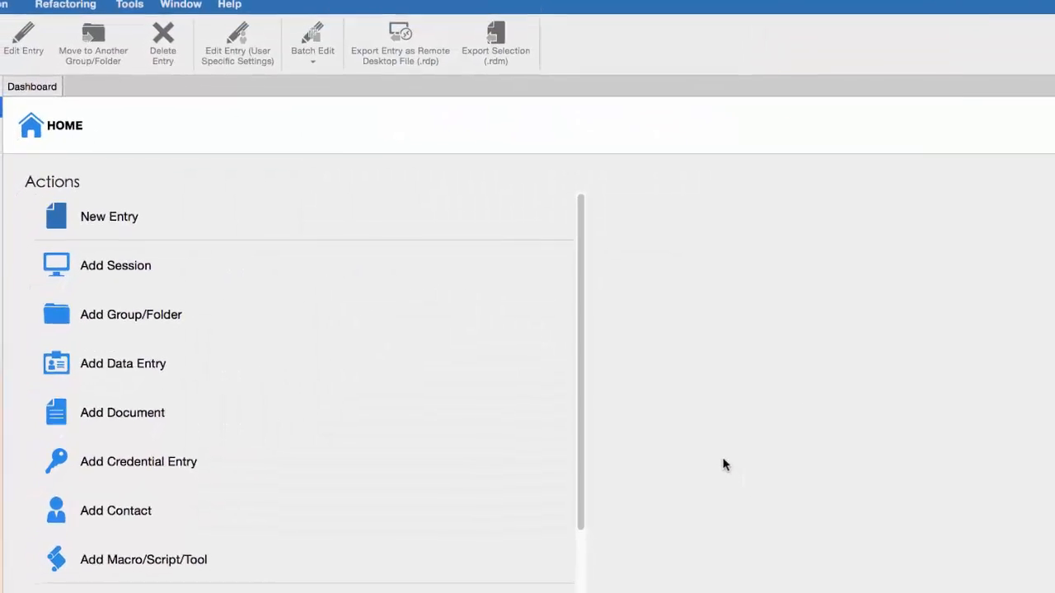
click(115, 264)
text(Dev Session)
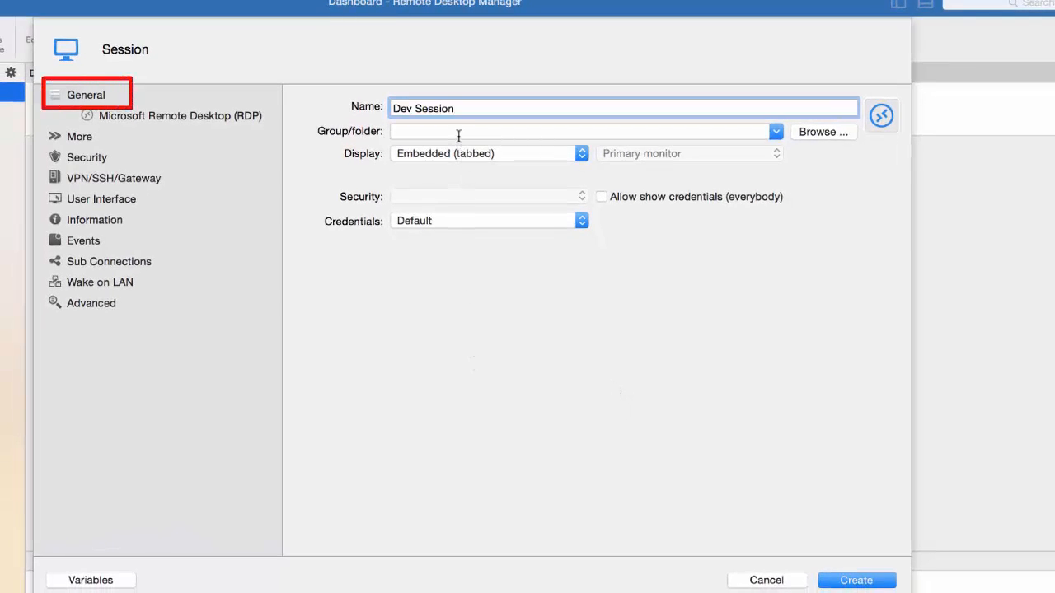
mouse_move(495, 158)
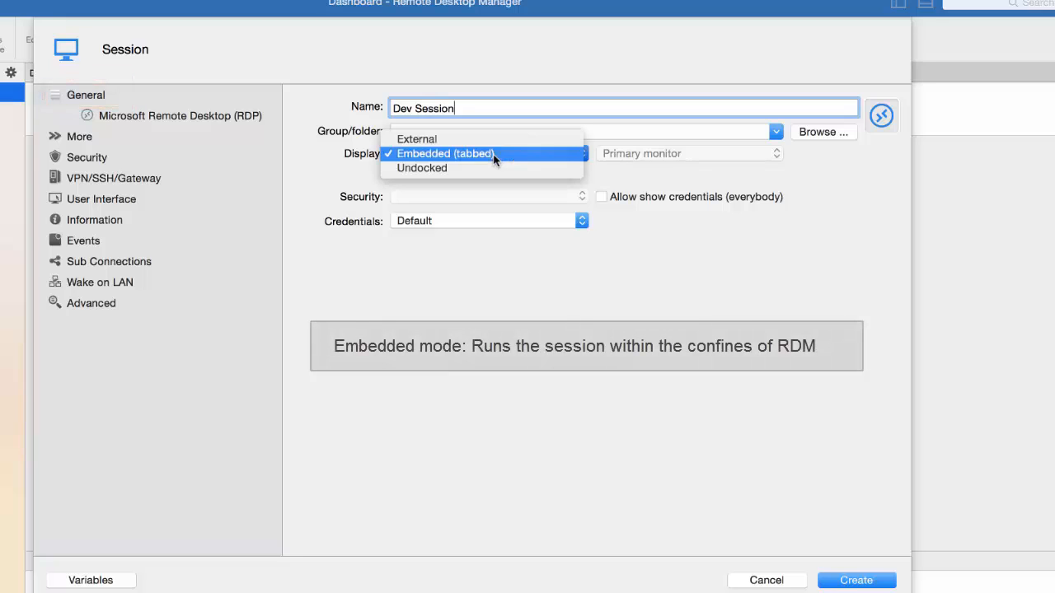
mouse_move(500, 163)
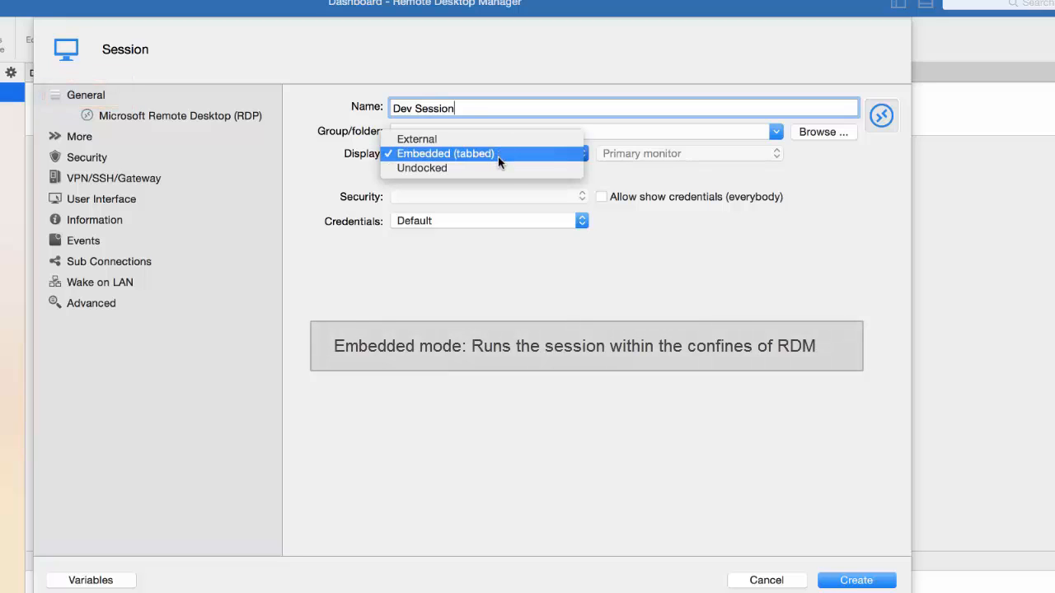
mouse_move(498, 173)
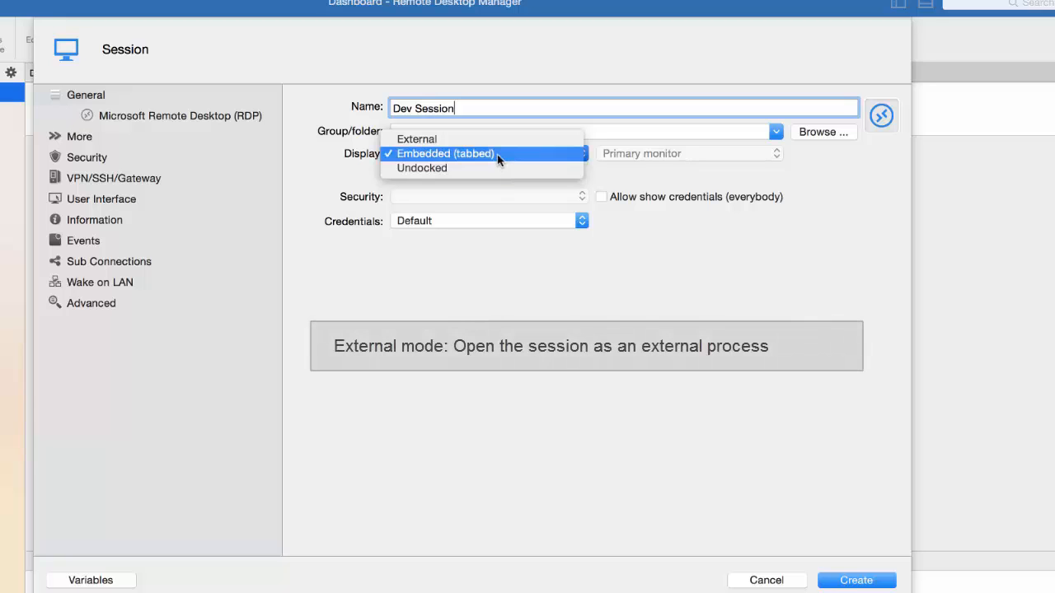
click(469, 155)
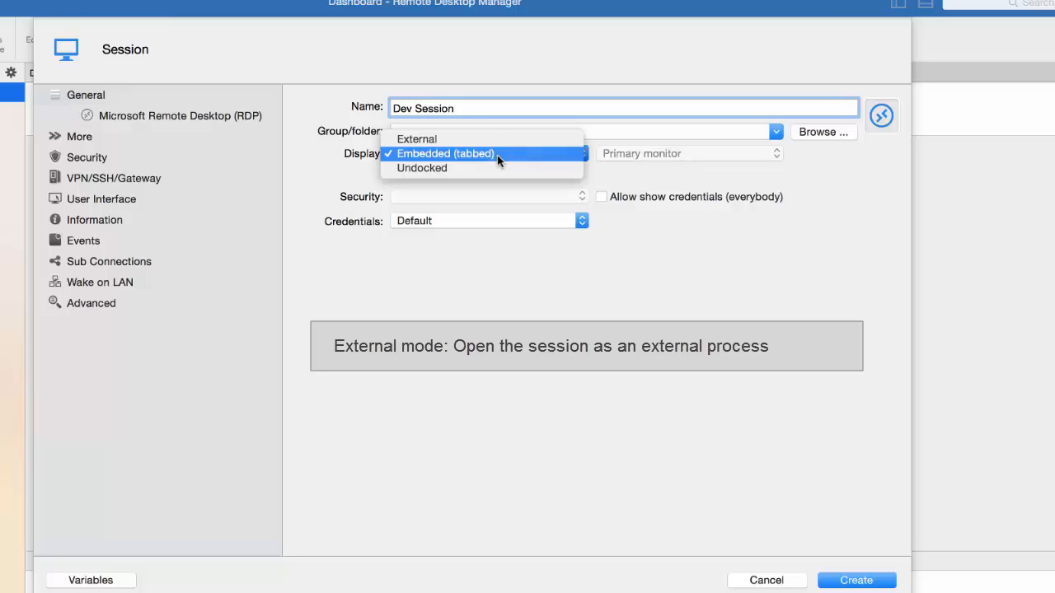
mouse_move(501, 142)
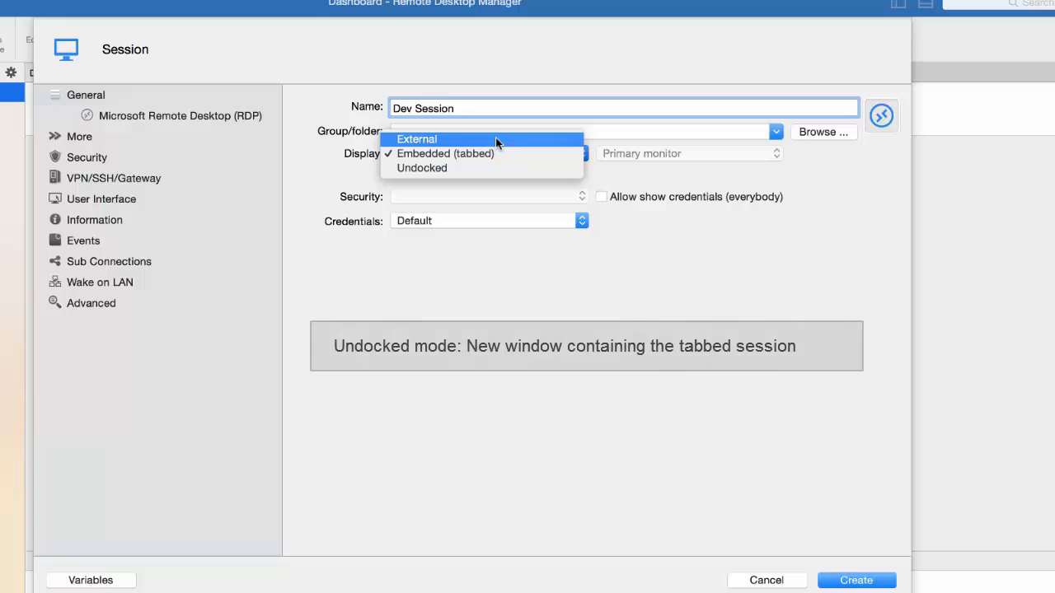
mouse_move(494, 154)
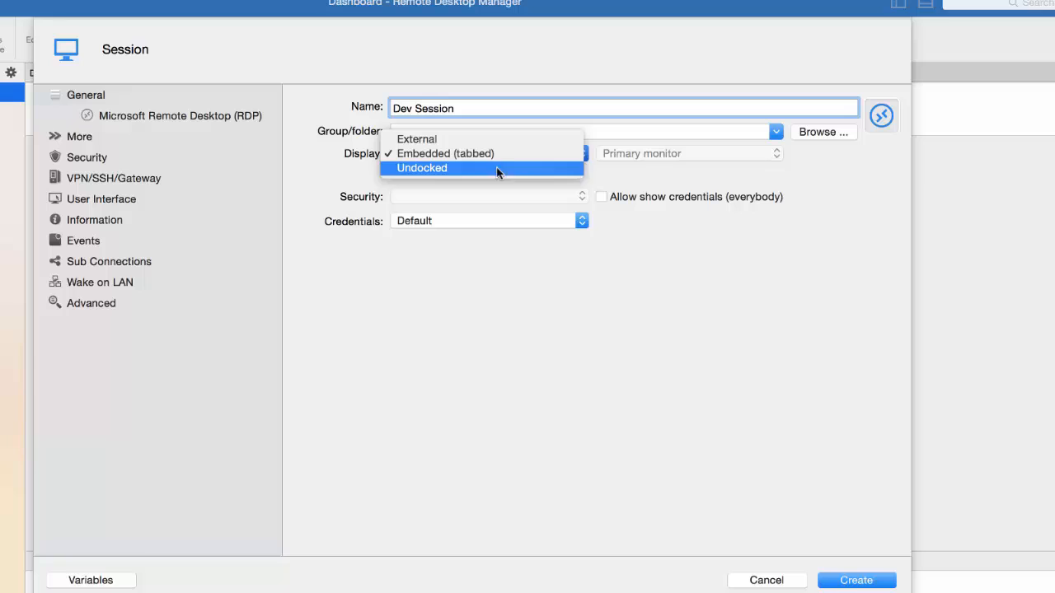
click(458, 153)
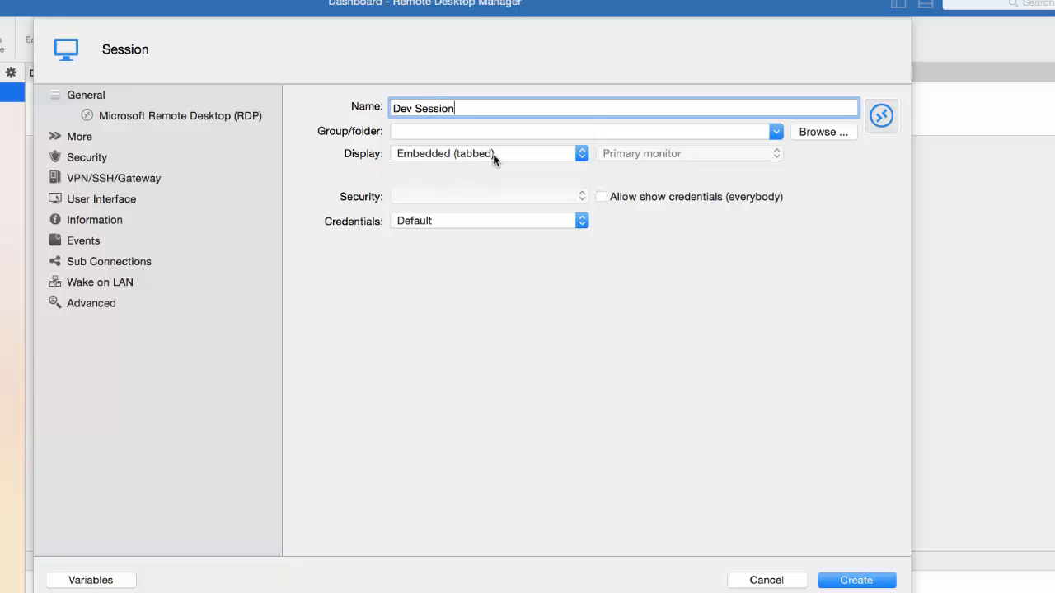
mouse_move(481, 231)
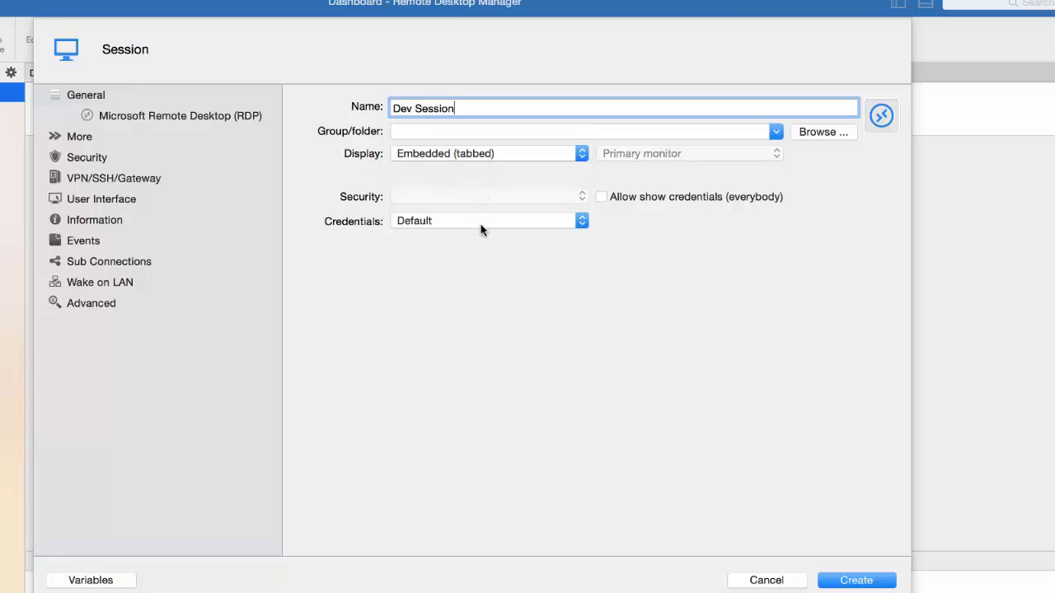
Set Dev Session's credentials to Credential repository and choose the stored credential
click(486, 221)
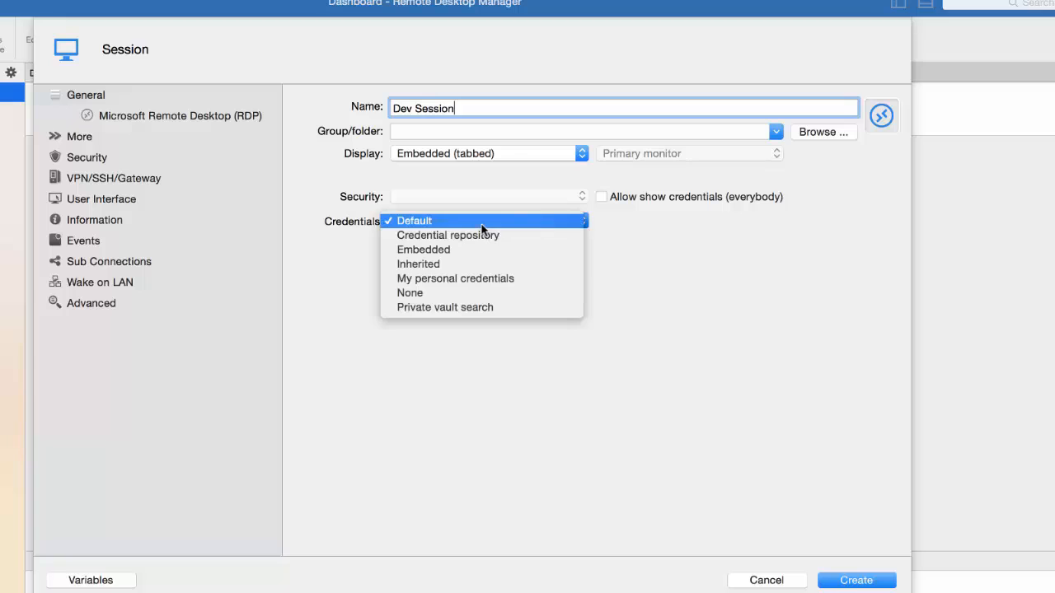
mouse_move(505, 229)
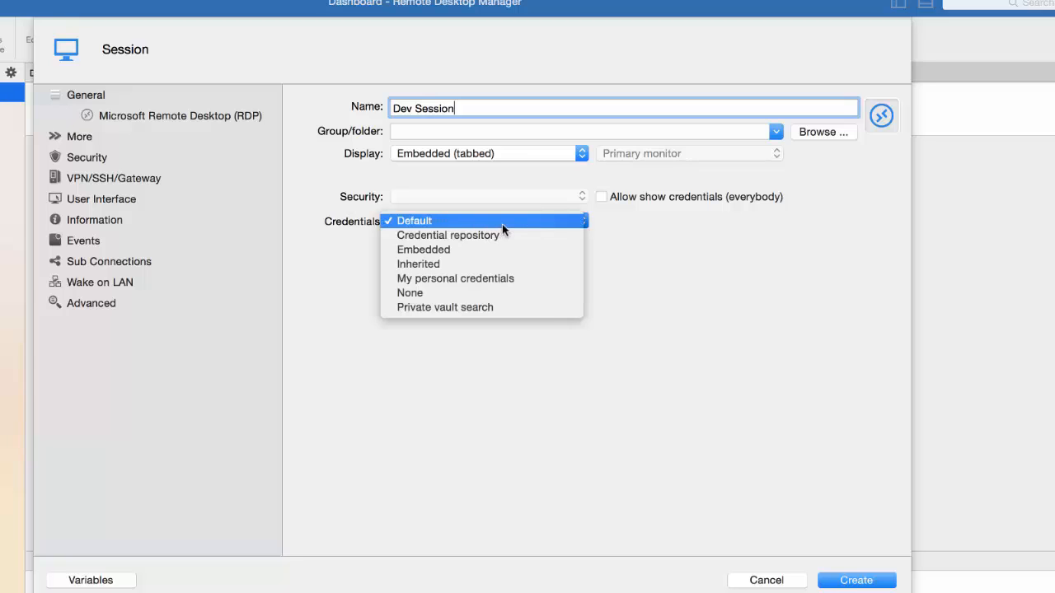
mouse_move(517, 278)
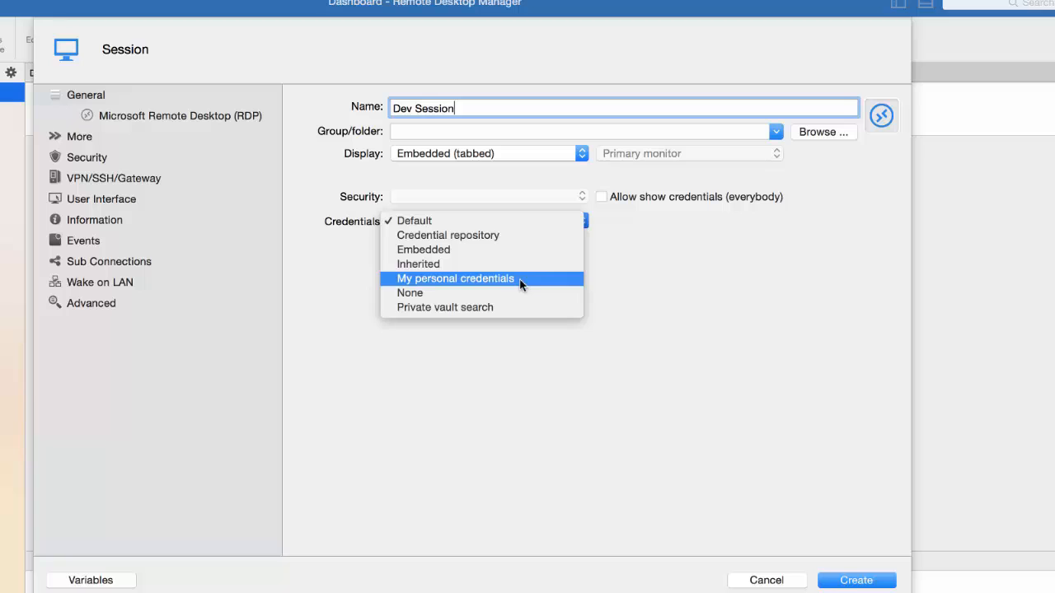
mouse_move(507, 279)
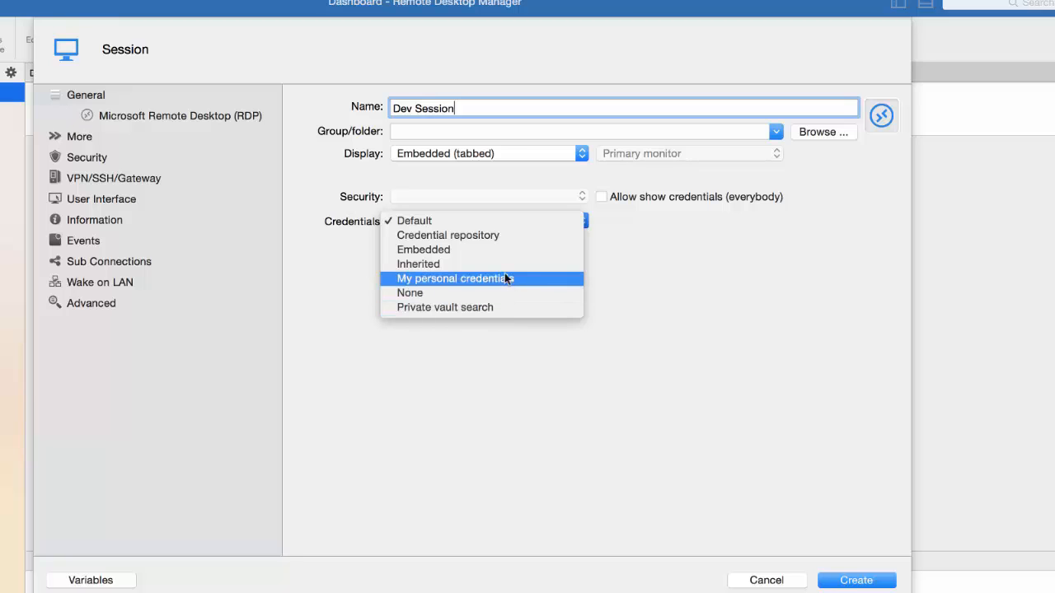
click(448, 234)
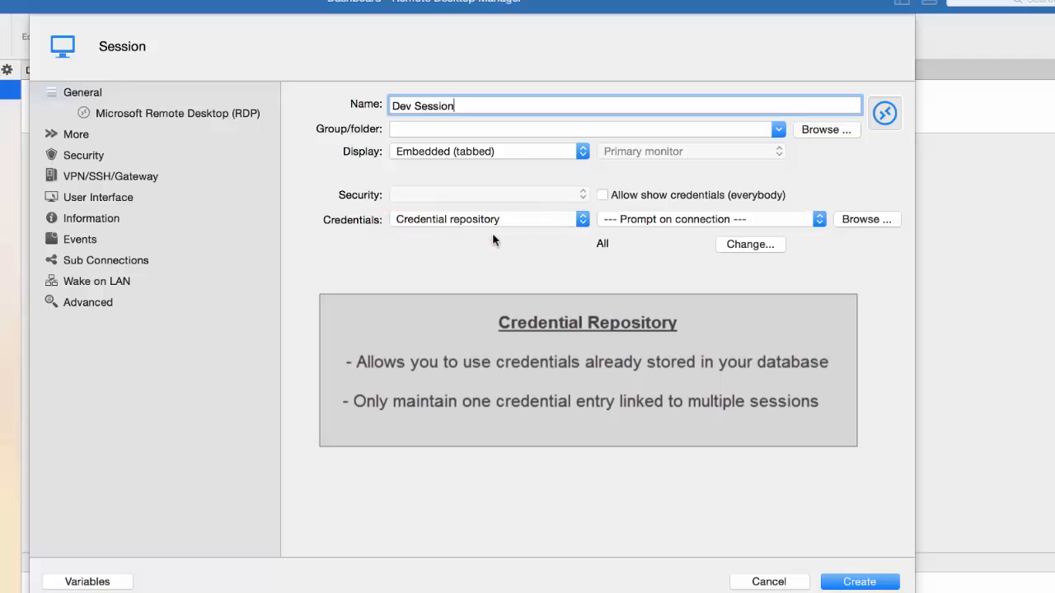
click(709, 218)
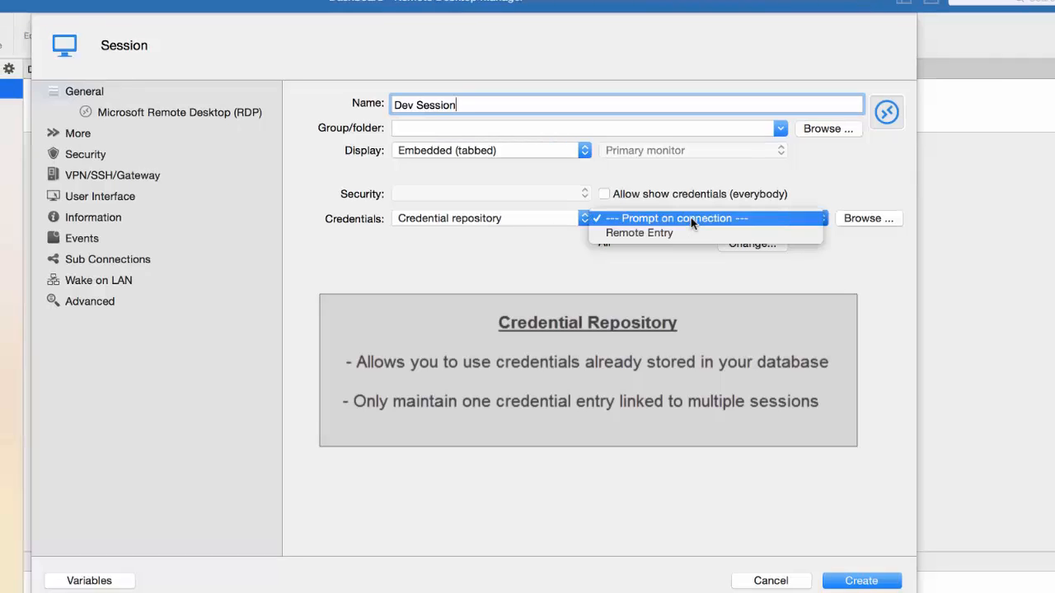
click(640, 232)
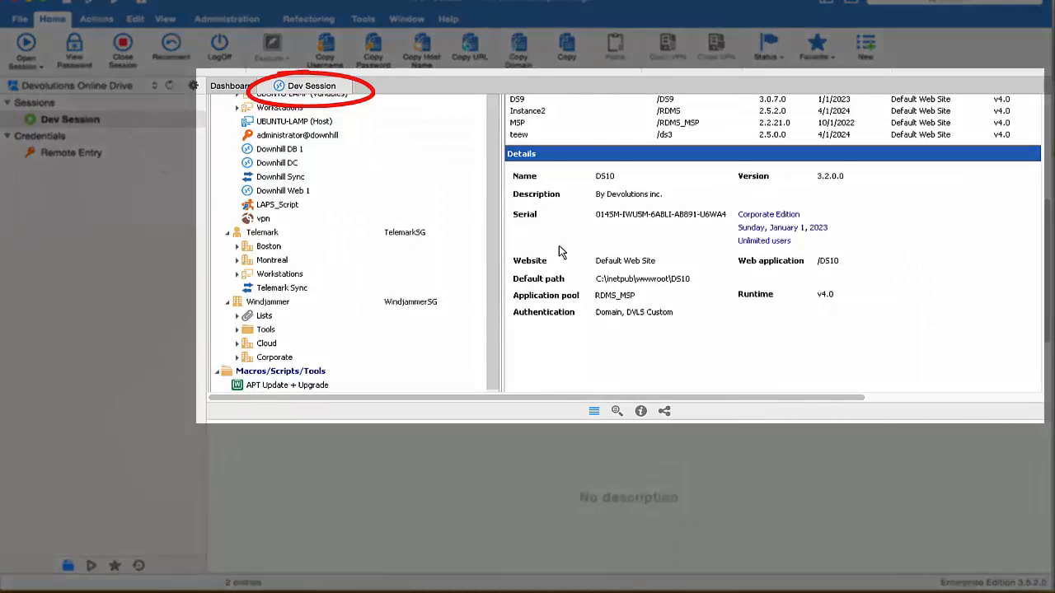
mouse_move(841, 266)
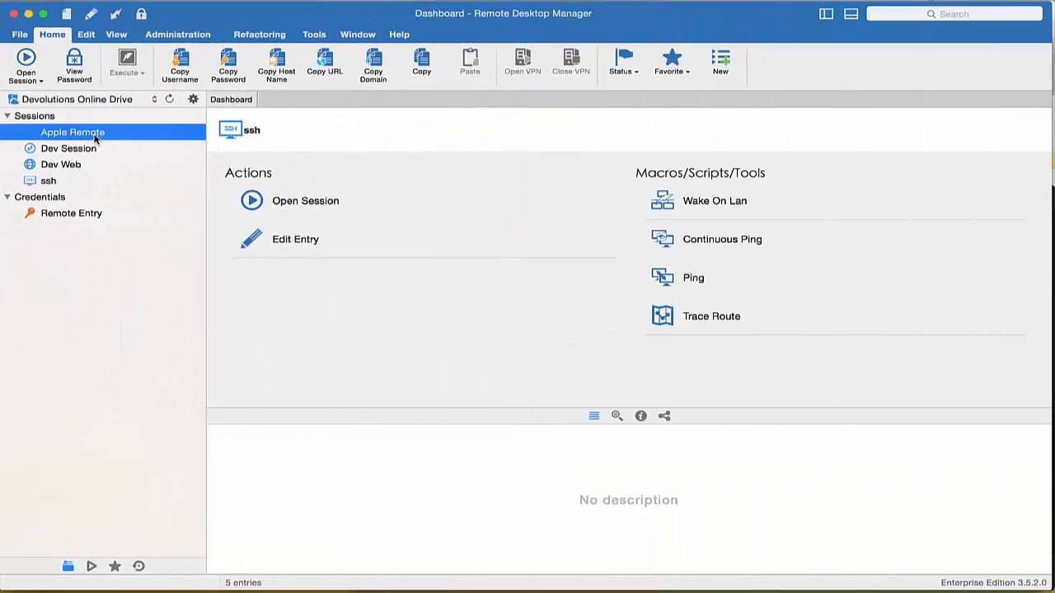
Open Apple Remote, Dev Session, Dev Web and ssh in embedded tabs
double_click(72, 132)
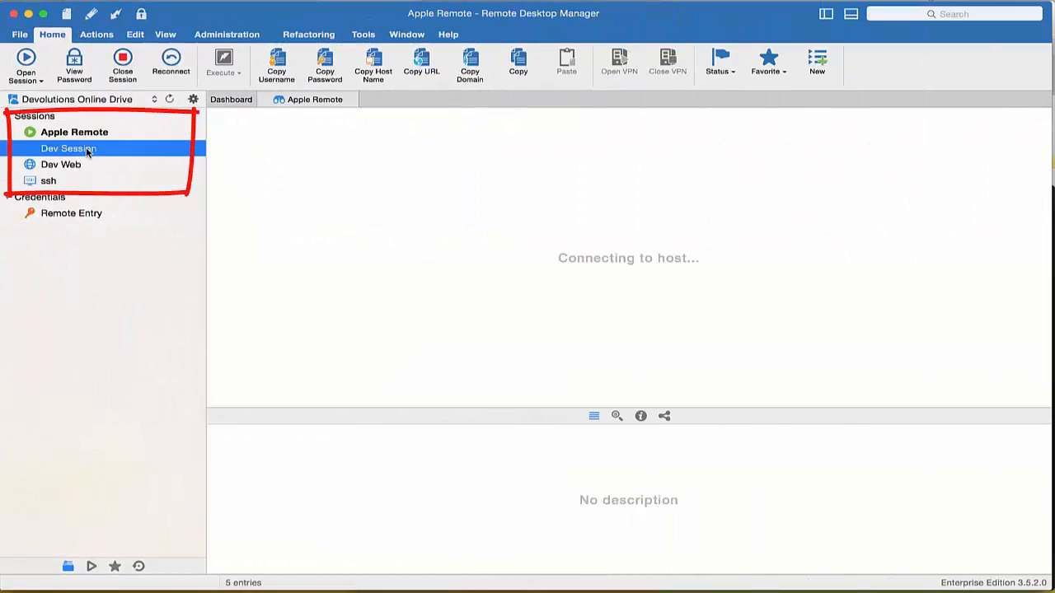
click(61, 165)
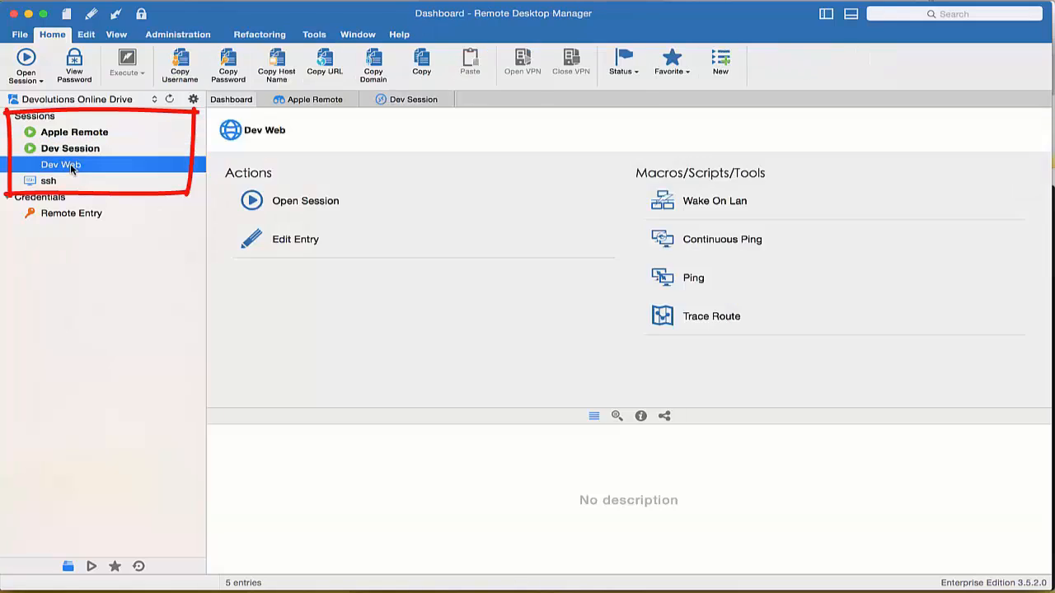
double_click(47, 179)
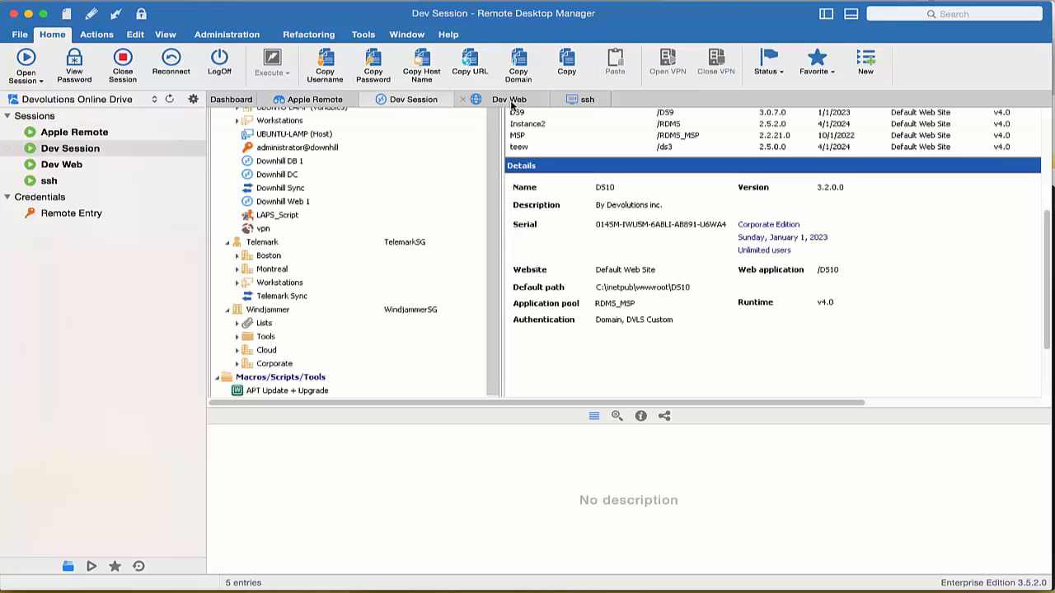
click(583, 98)
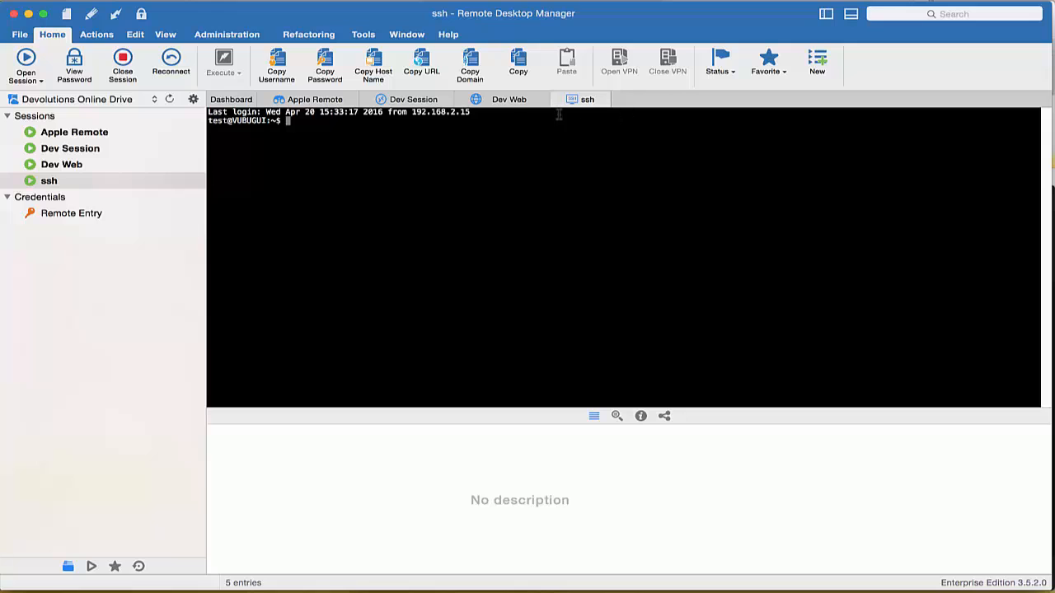
Close all the open session tabs, including ssh
click(411, 99)
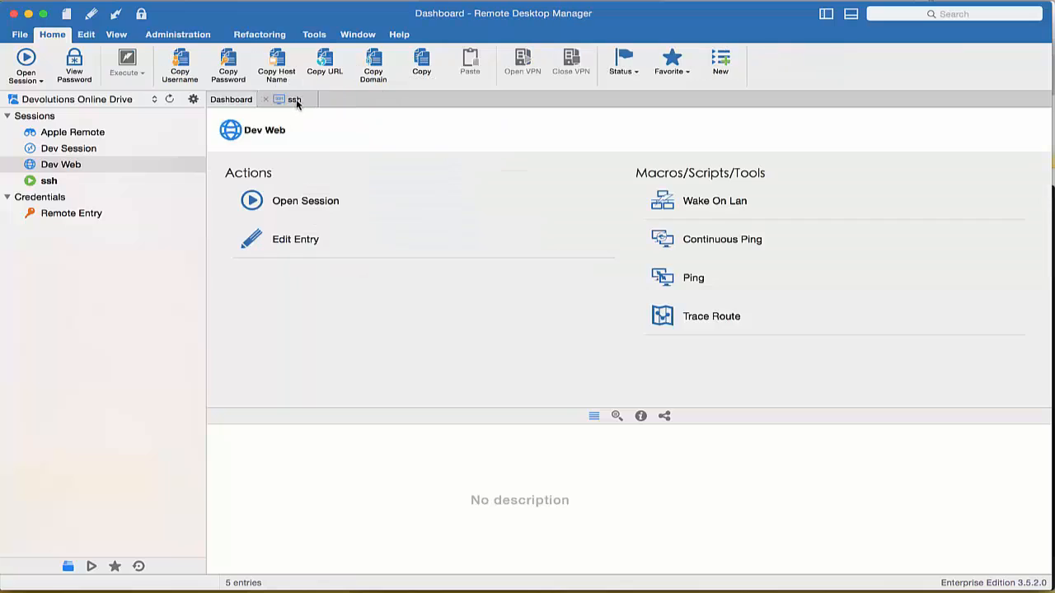
click(266, 98)
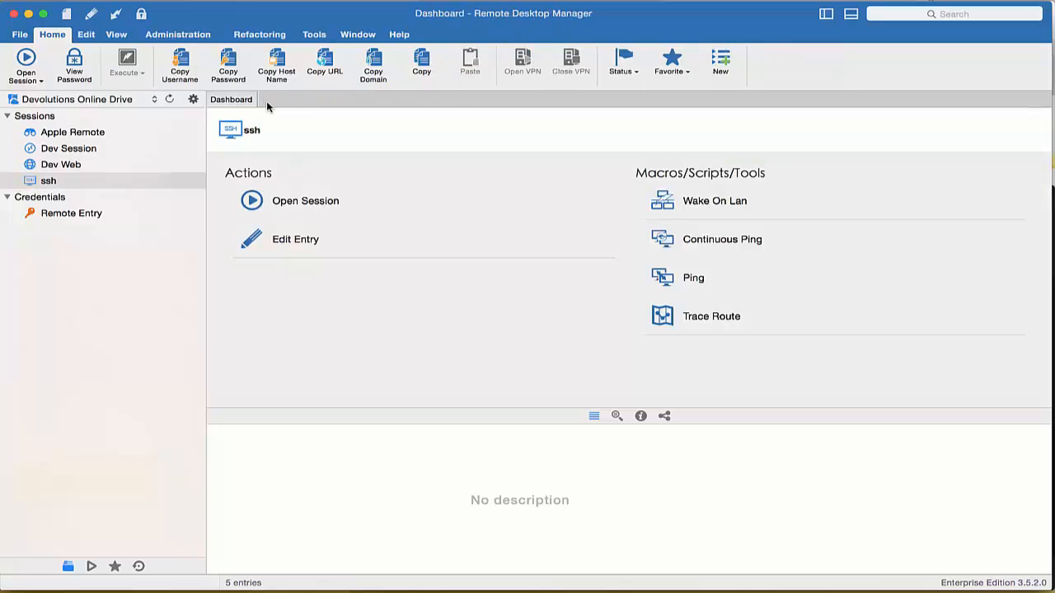